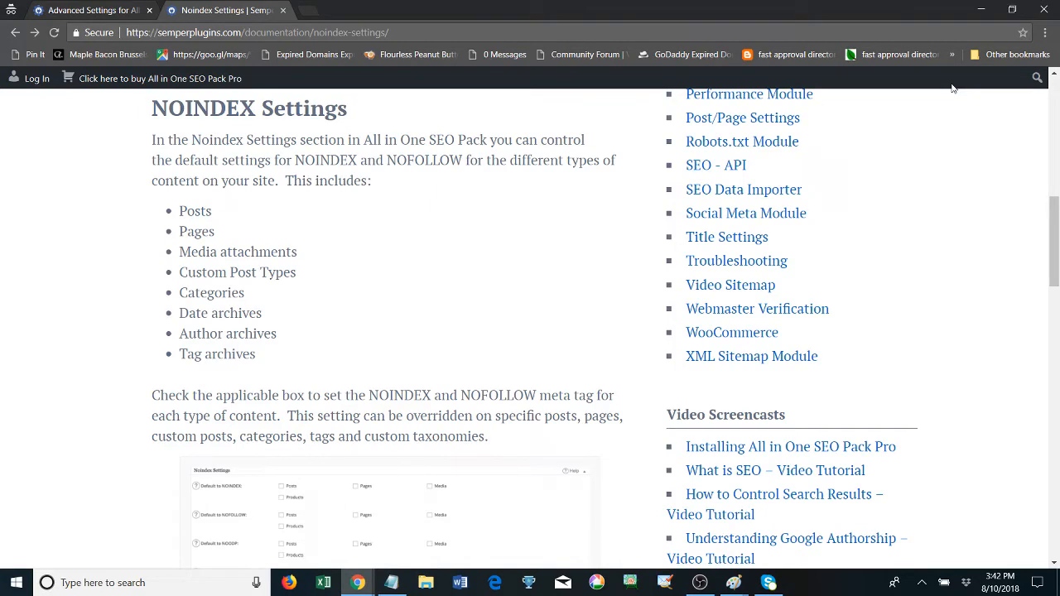
{"action": "mouse_move", "coordinate": [995, 224]}
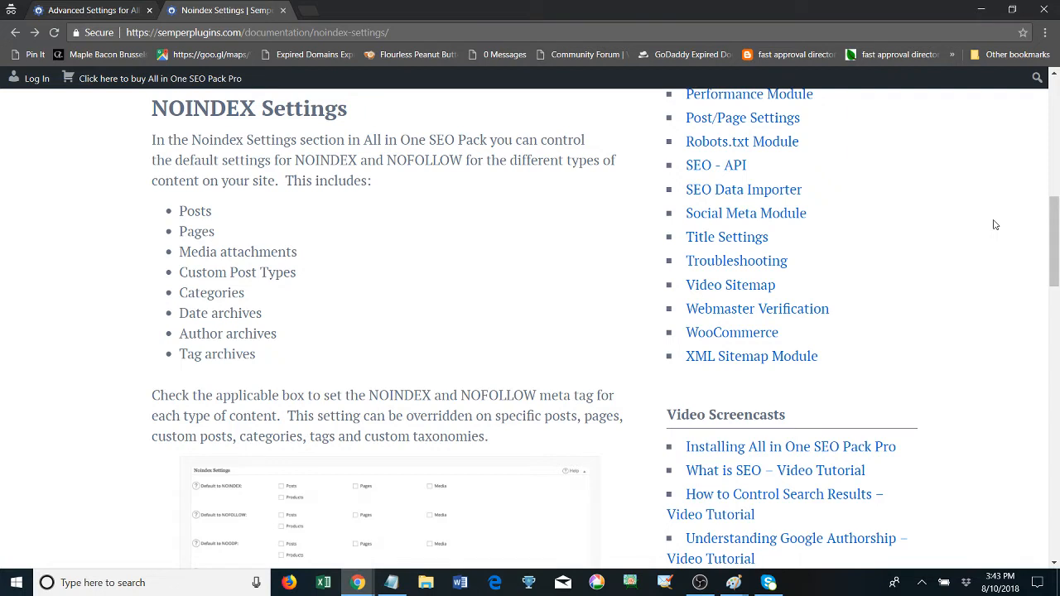
{"action": "mouse_move", "coordinate": [505, 247]}
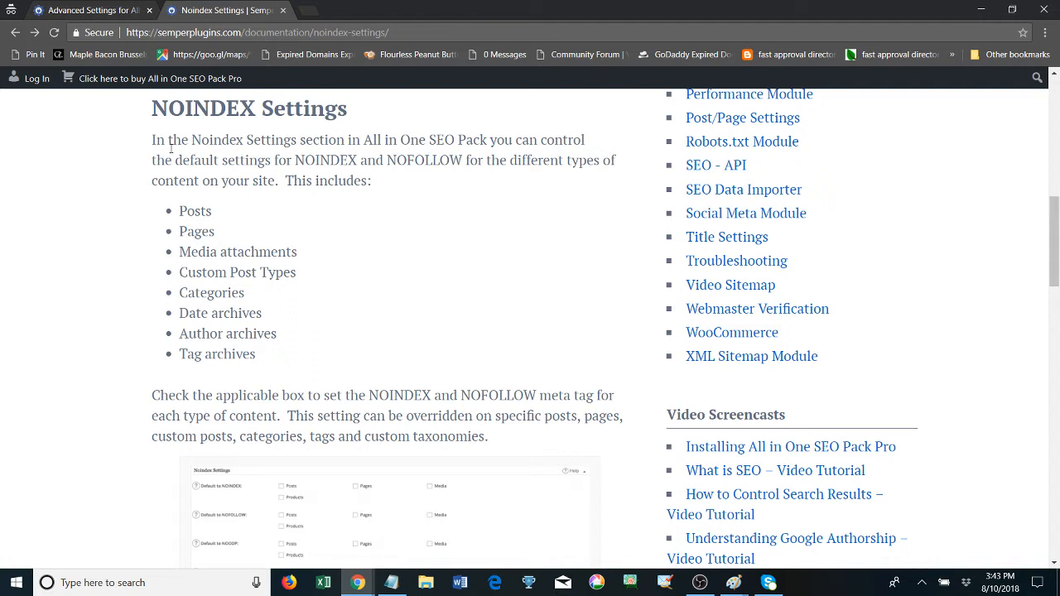
{"action": "mouse_move", "coordinate": [297, 125]}
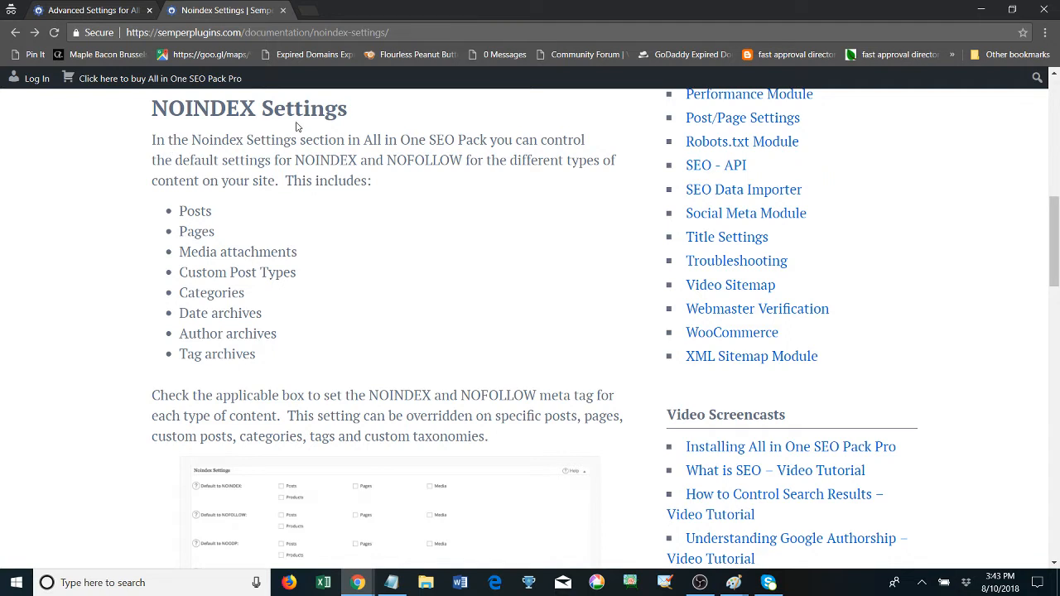
{"action": "mouse_move", "coordinate": [224, 230]}
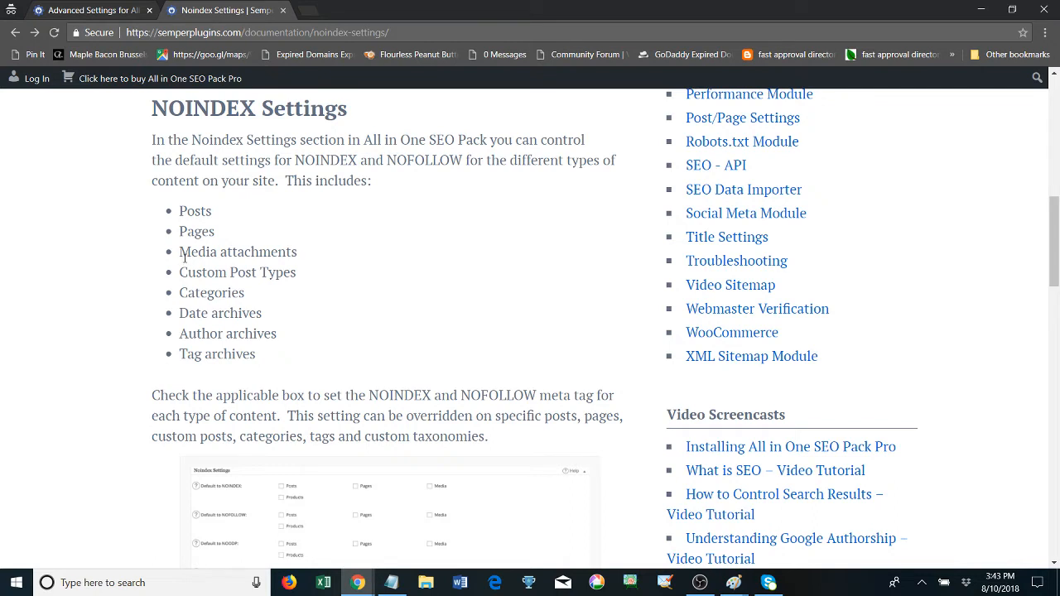
- Highlight the Media attachments entry, clear the highlight, then select it again
{"action": "double_click", "coordinate": [238, 252]}
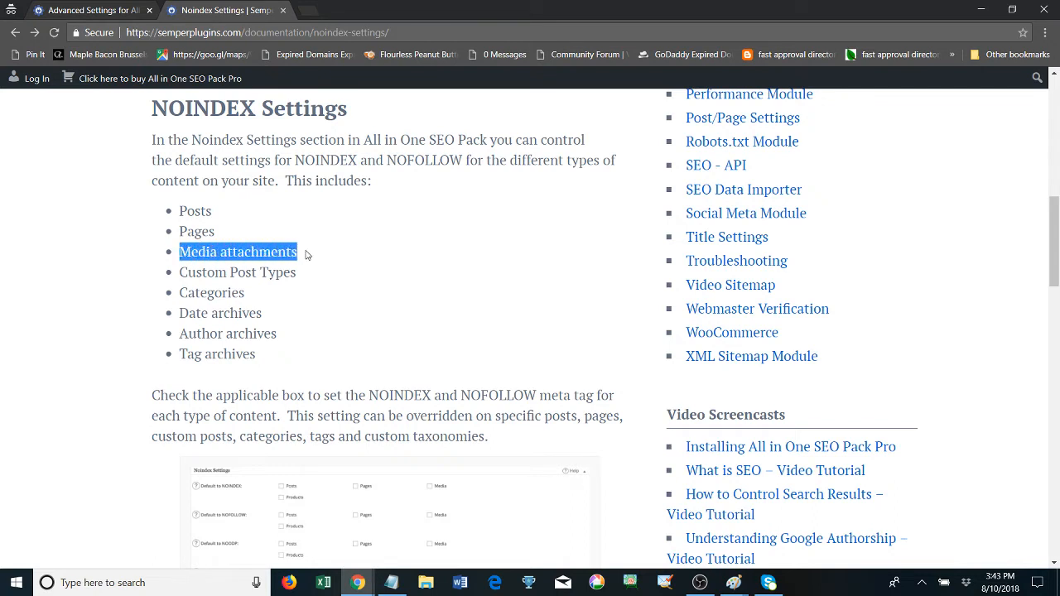
{"action": "mouse_move", "coordinate": [302, 256]}
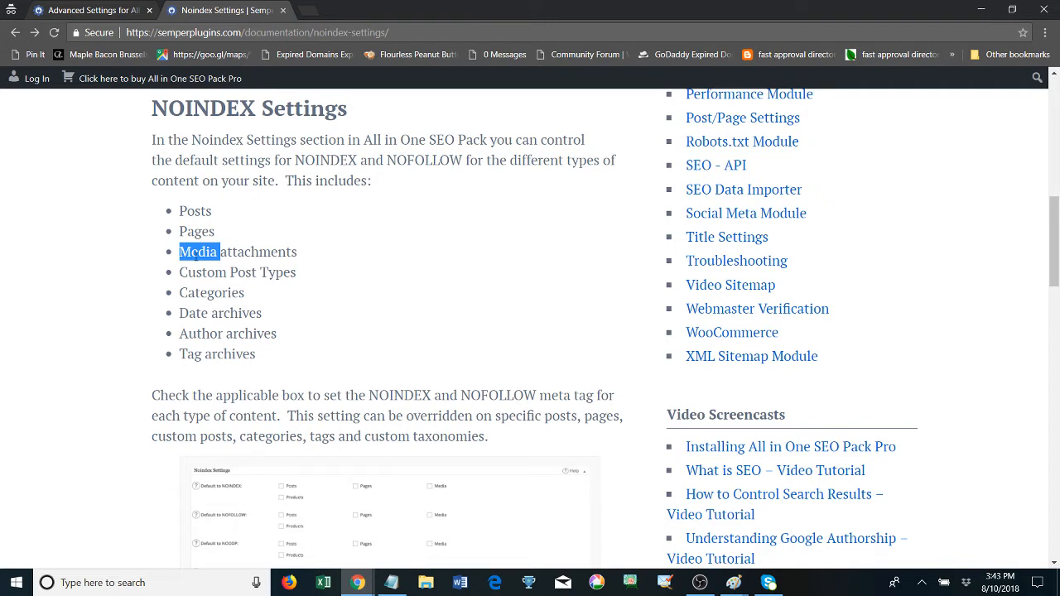
{"action": "mouse_move", "coordinate": [309, 163]}
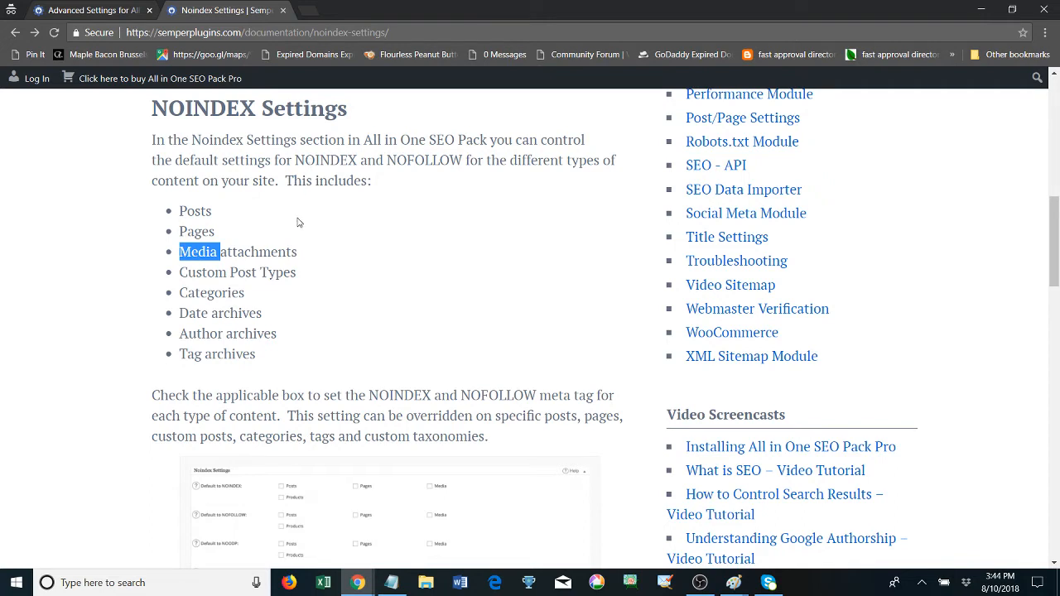
{"action": "left_click", "coordinate": [221, 265]}
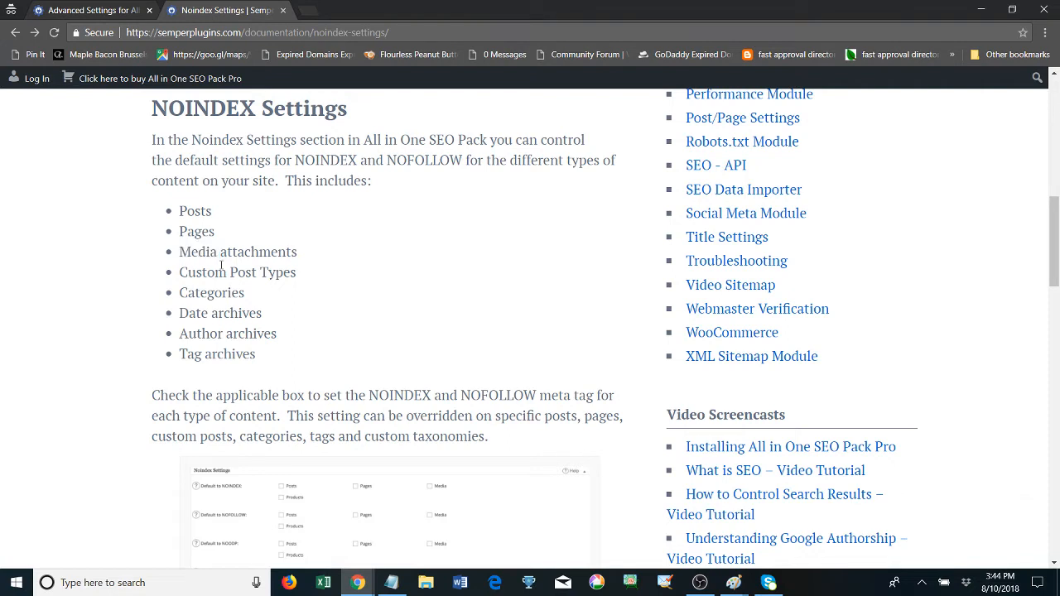
{"action": "double_click", "coordinate": [224, 251]}
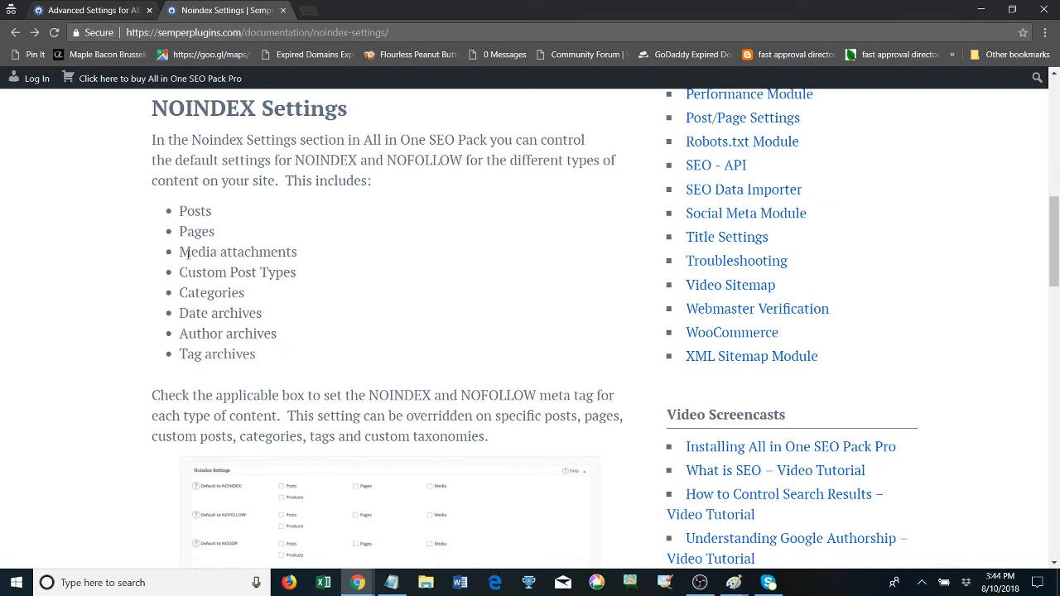
{"action": "mouse_move", "coordinate": [308, 265]}
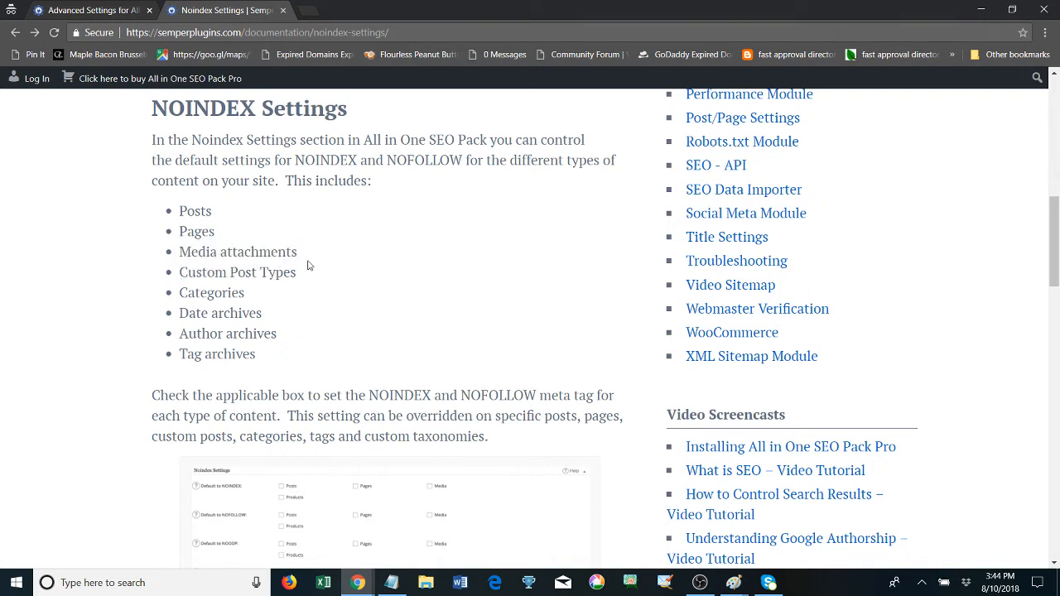
{"action": "mouse_move", "coordinate": [289, 160]}
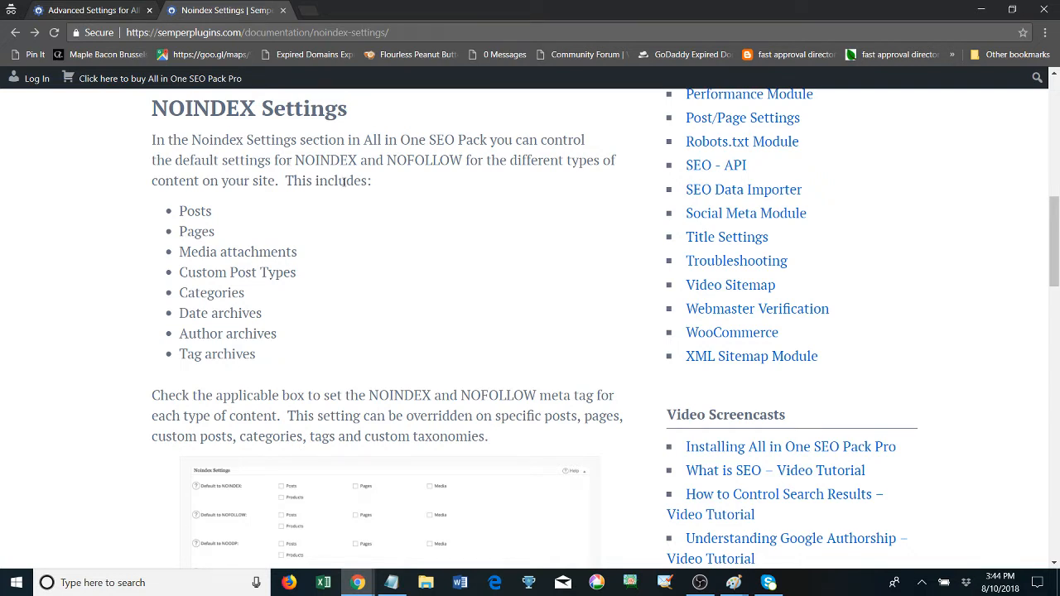
{"action": "mouse_move", "coordinate": [484, 386]}
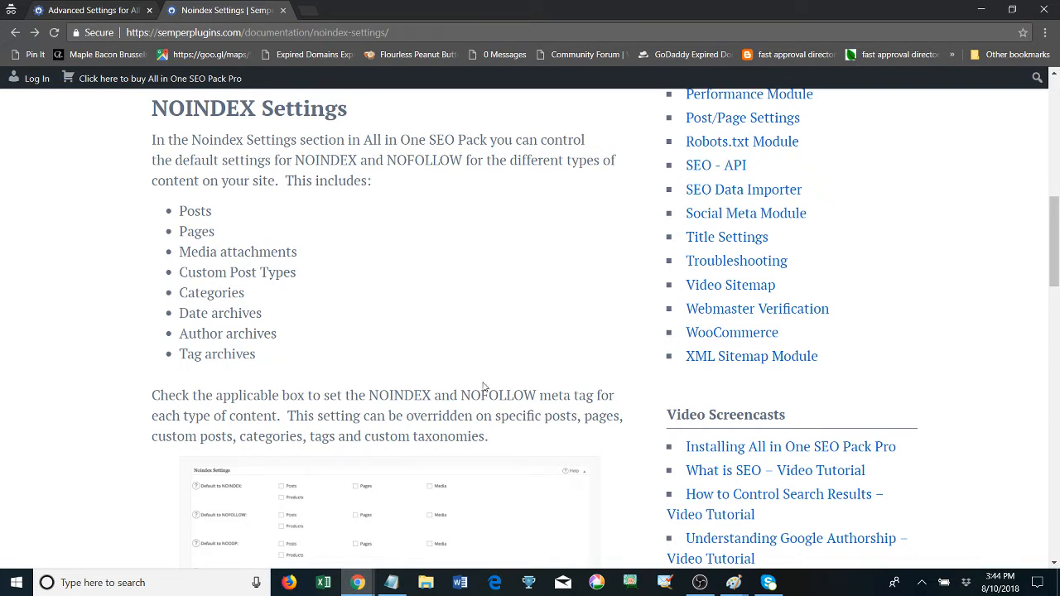
{"action": "mouse_move", "coordinate": [783, 537]}
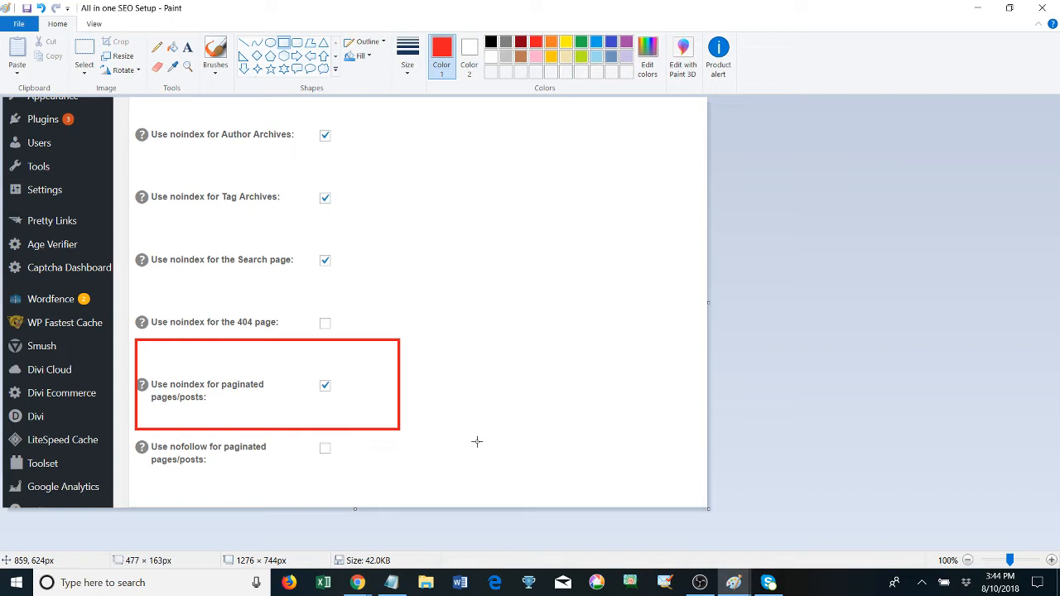
{"action": "mouse_move", "coordinate": [175, 406]}
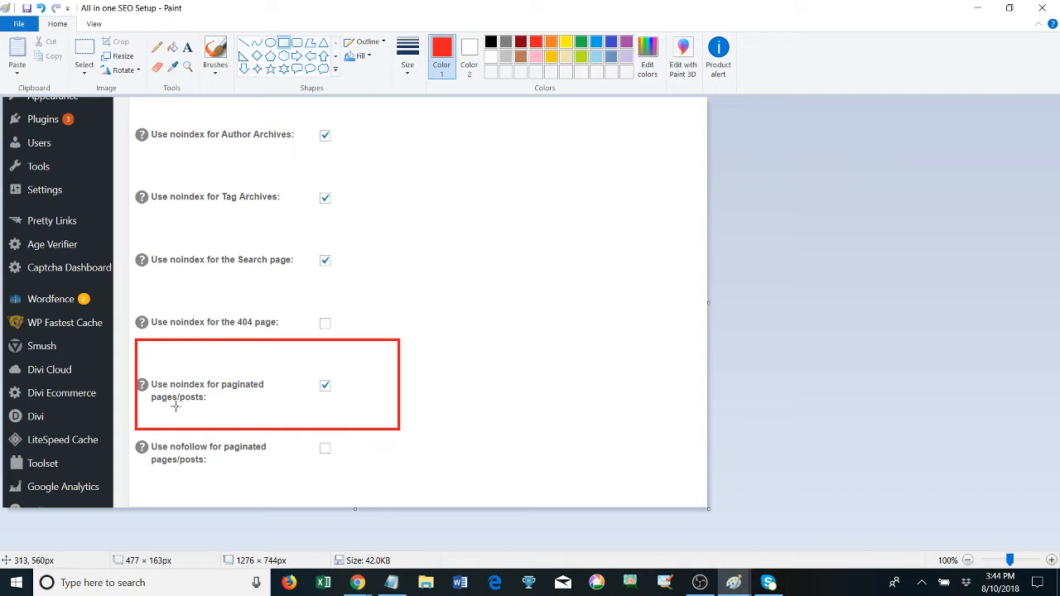
{"action": "mouse_move", "coordinate": [220, 397]}
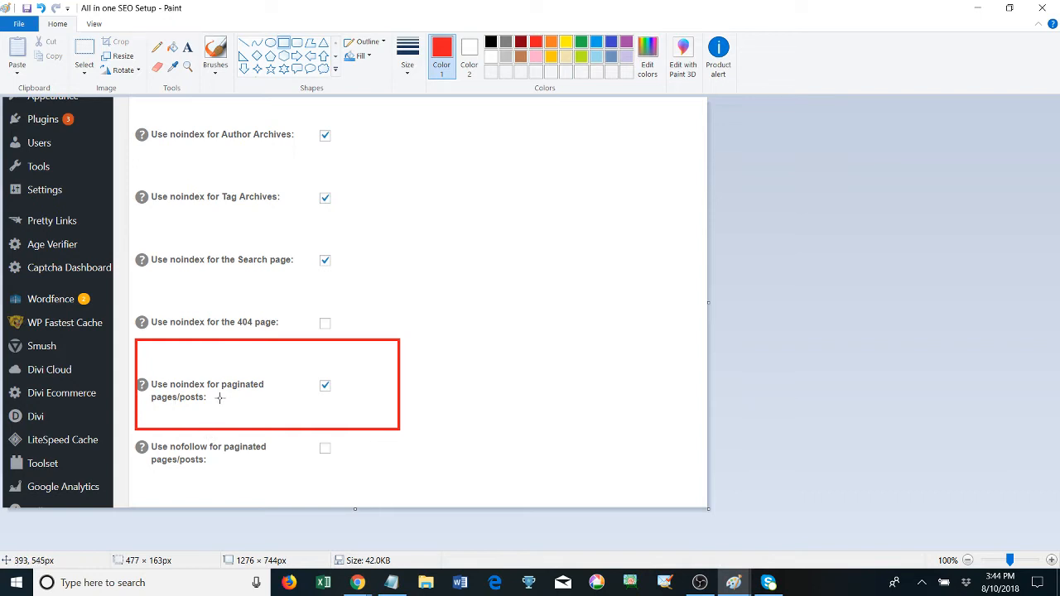
{"action": "mouse_move", "coordinate": [241, 404]}
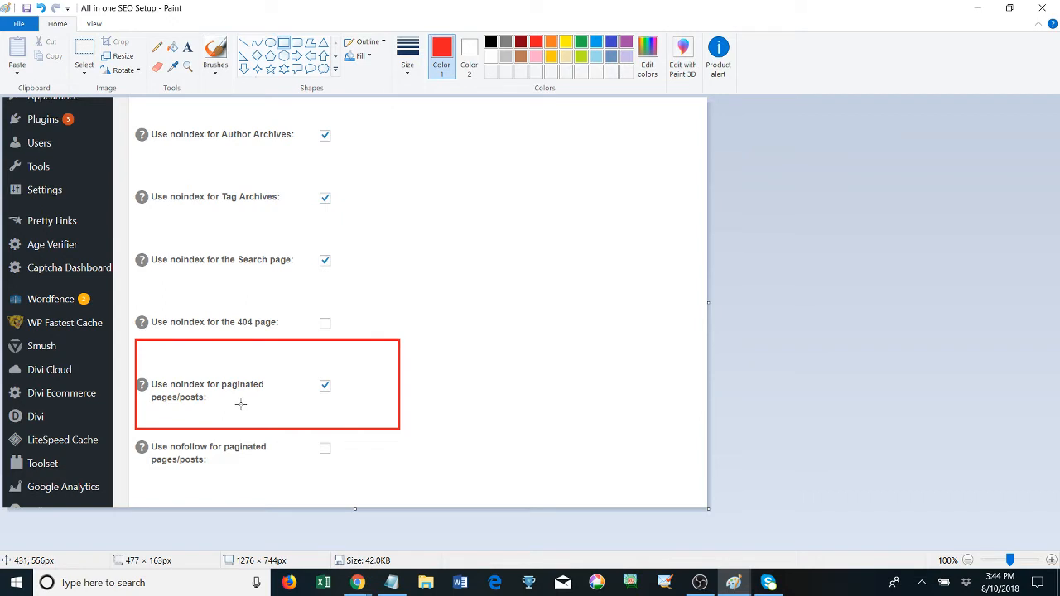
{"action": "mouse_move", "coordinate": [300, 409]}
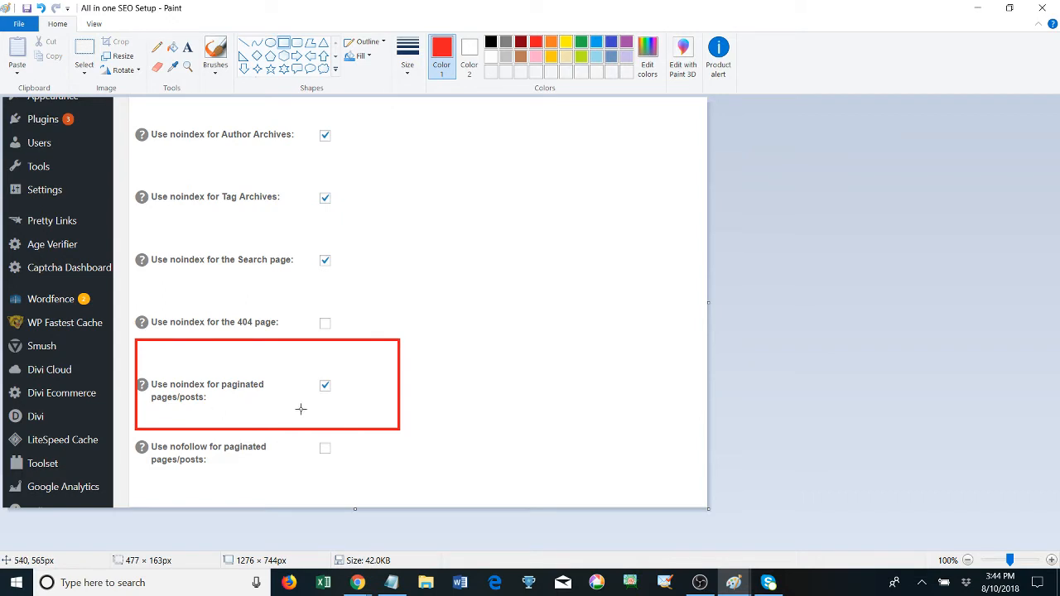
{"action": "mouse_move", "coordinate": [274, 415]}
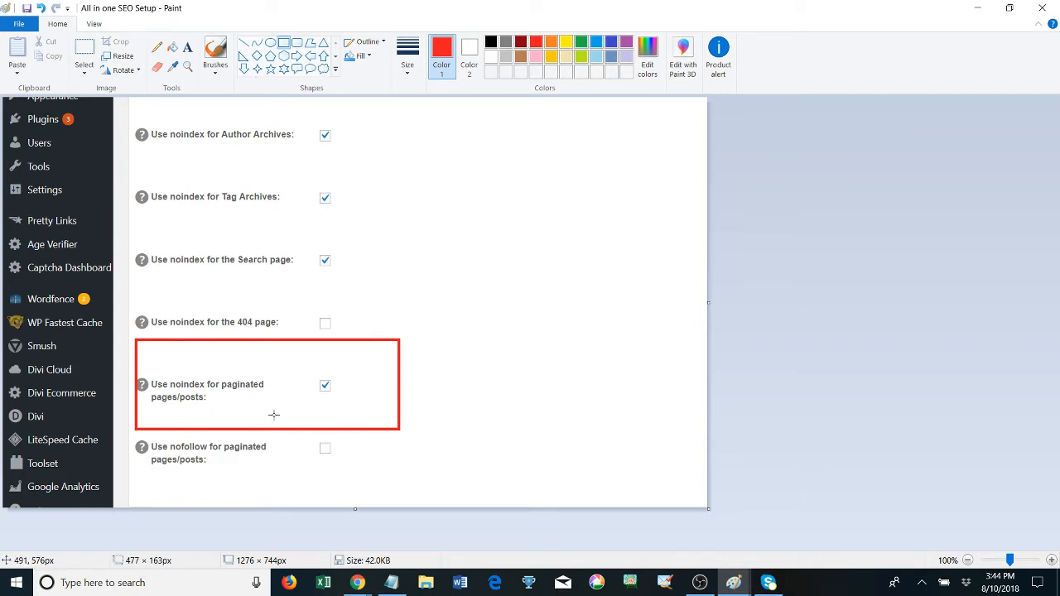
{"action": "mouse_move", "coordinate": [260, 415]}
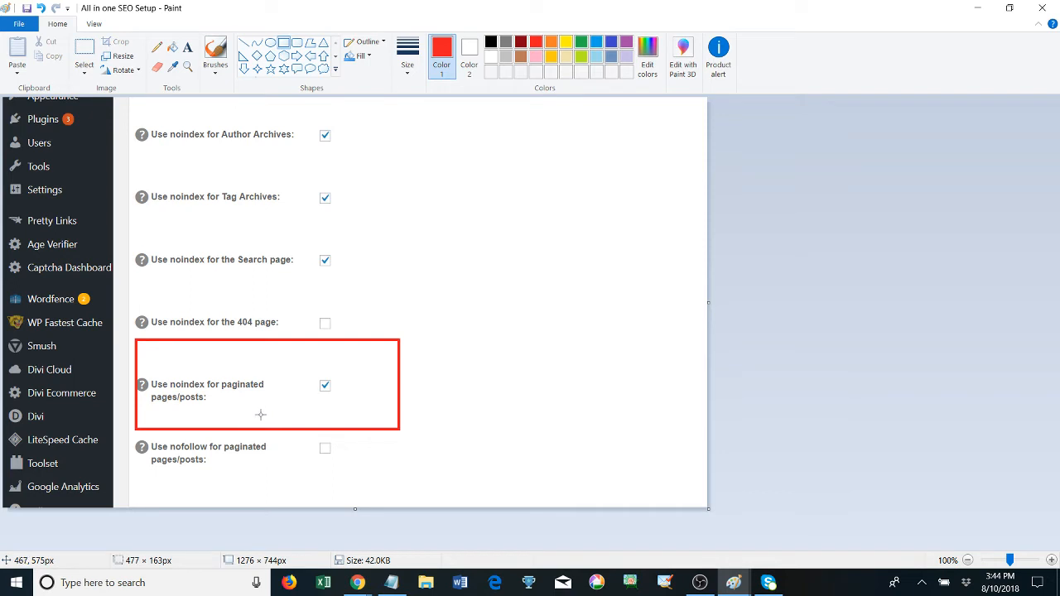
{"action": "mouse_move", "coordinate": [260, 413]}
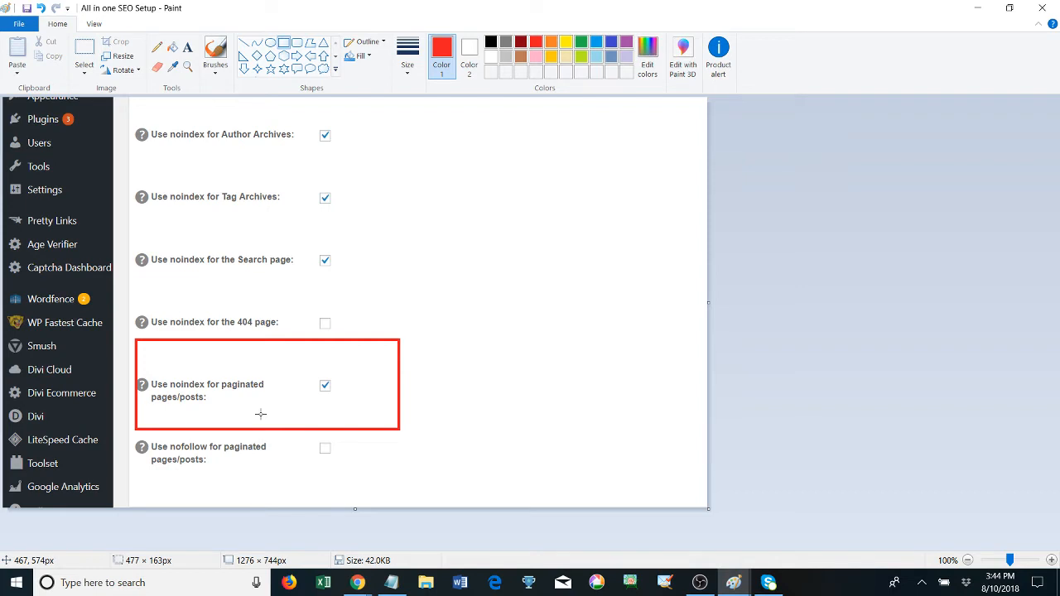
{"action": "mouse_move", "coordinate": [244, 422]}
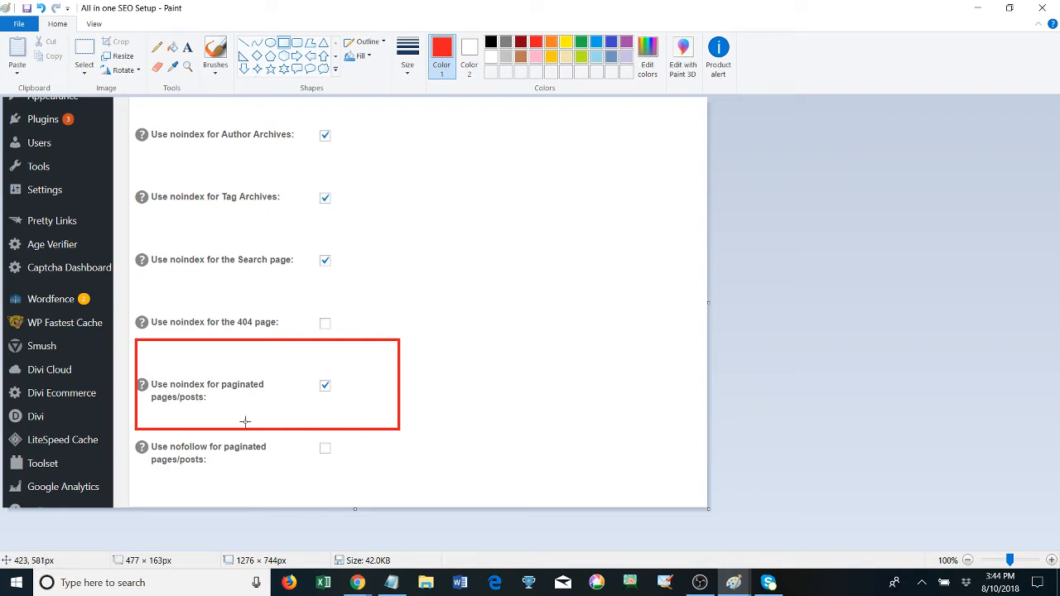
{"action": "mouse_move", "coordinate": [211, 422]}
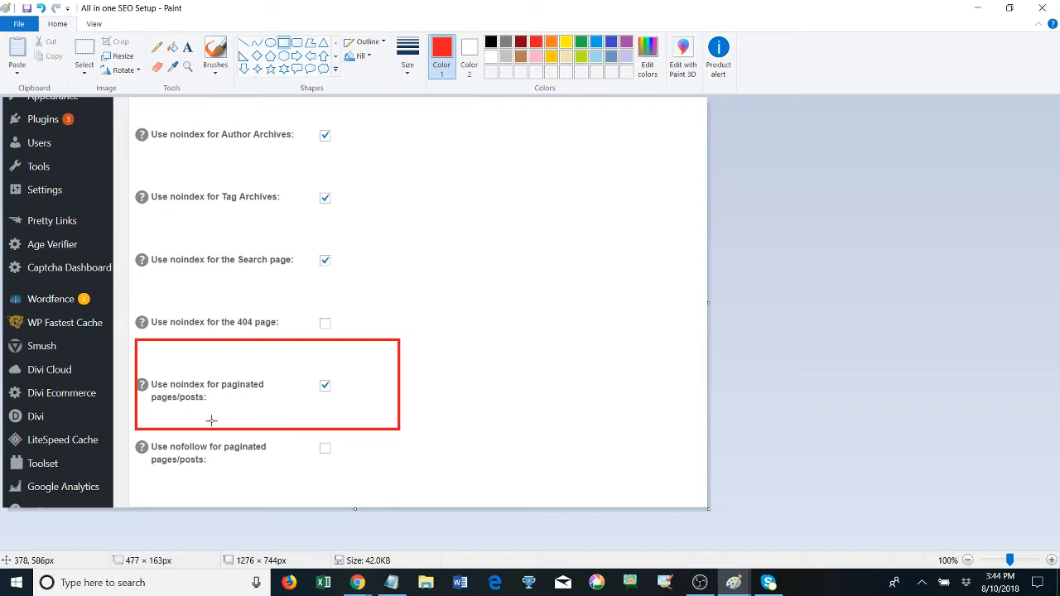
{"action": "mouse_move", "coordinate": [218, 382]}
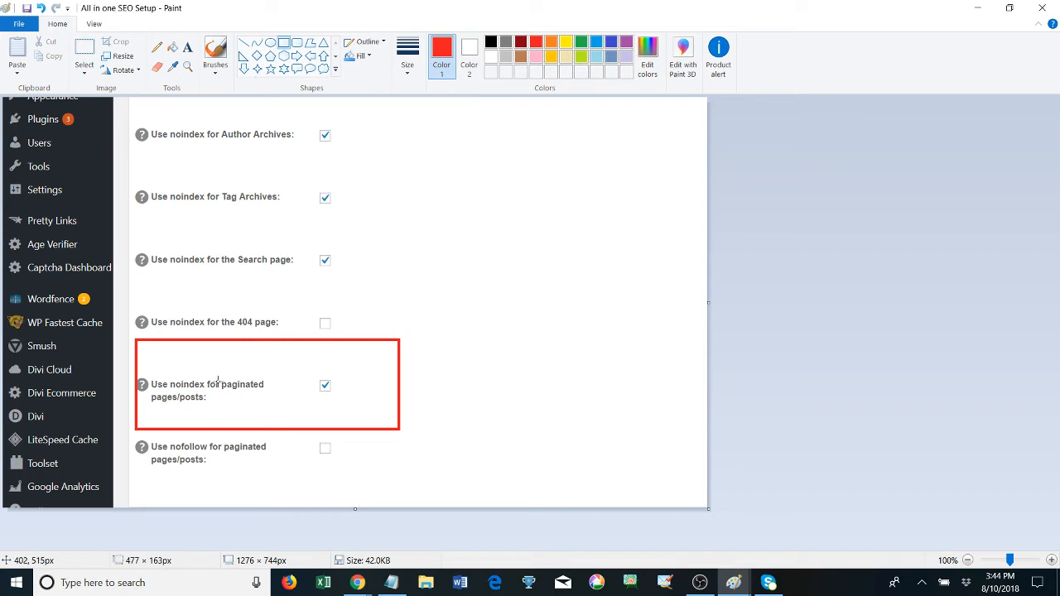
{"action": "mouse_move", "coordinate": [226, 408]}
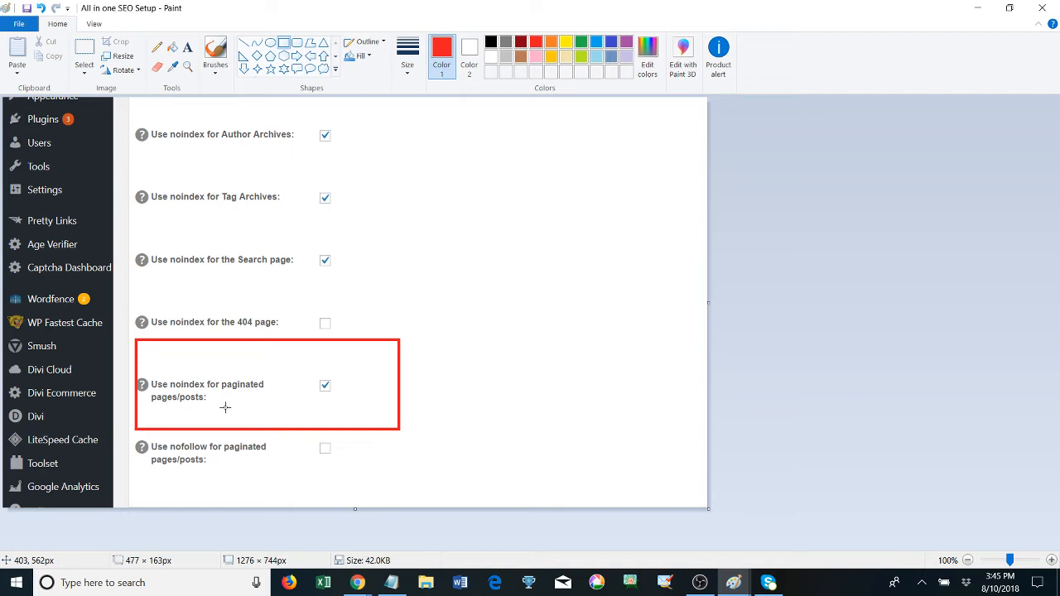
{"action": "mouse_move", "coordinate": [231, 397]}
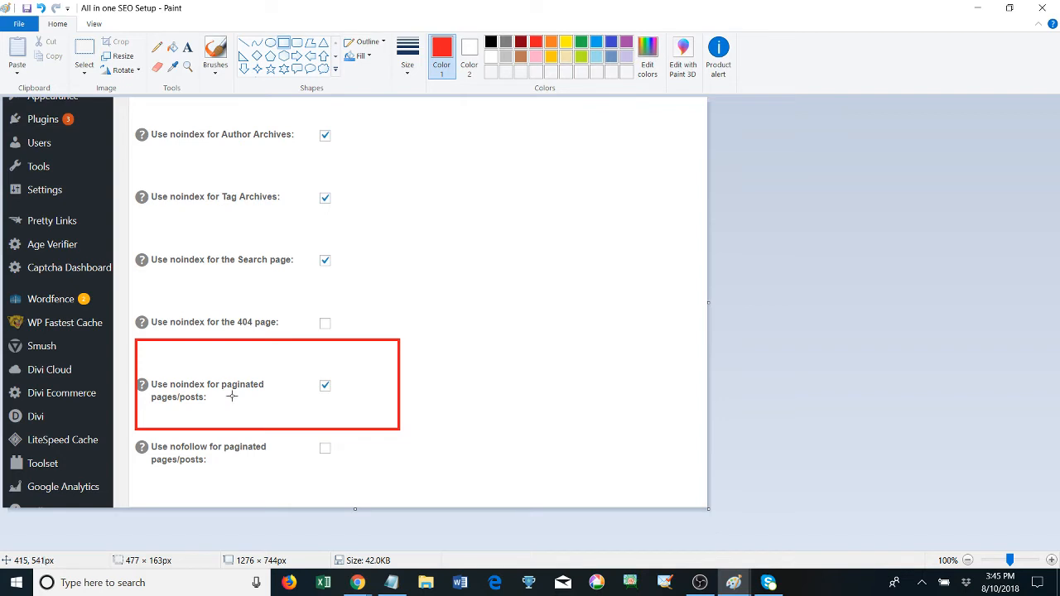
{"action": "mouse_move", "coordinate": [245, 404]}
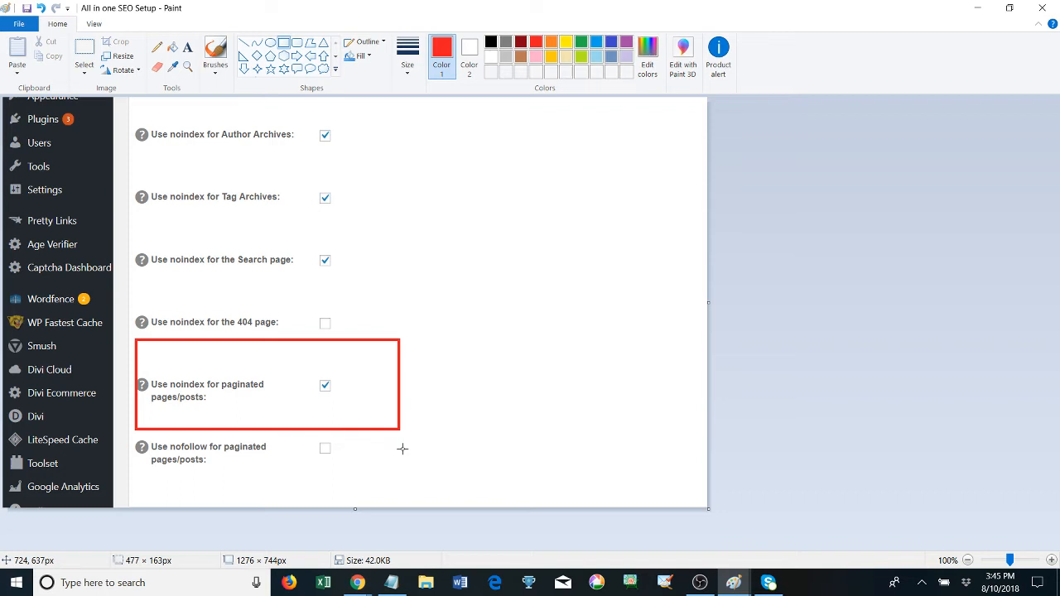
{"action": "mouse_move", "coordinate": [330, 411]}
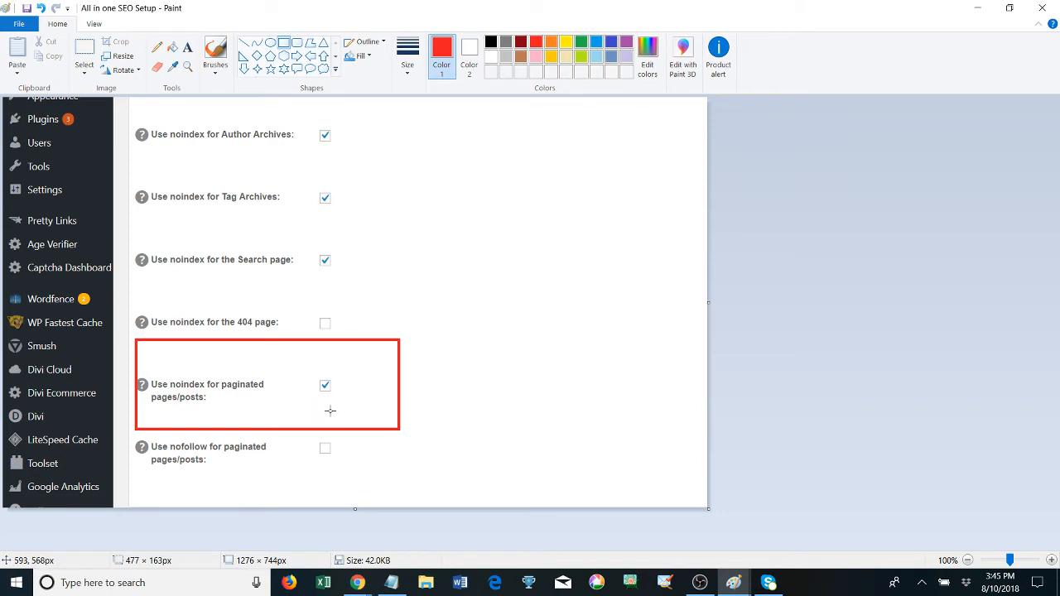
{"action": "mouse_move", "coordinate": [208, 408]}
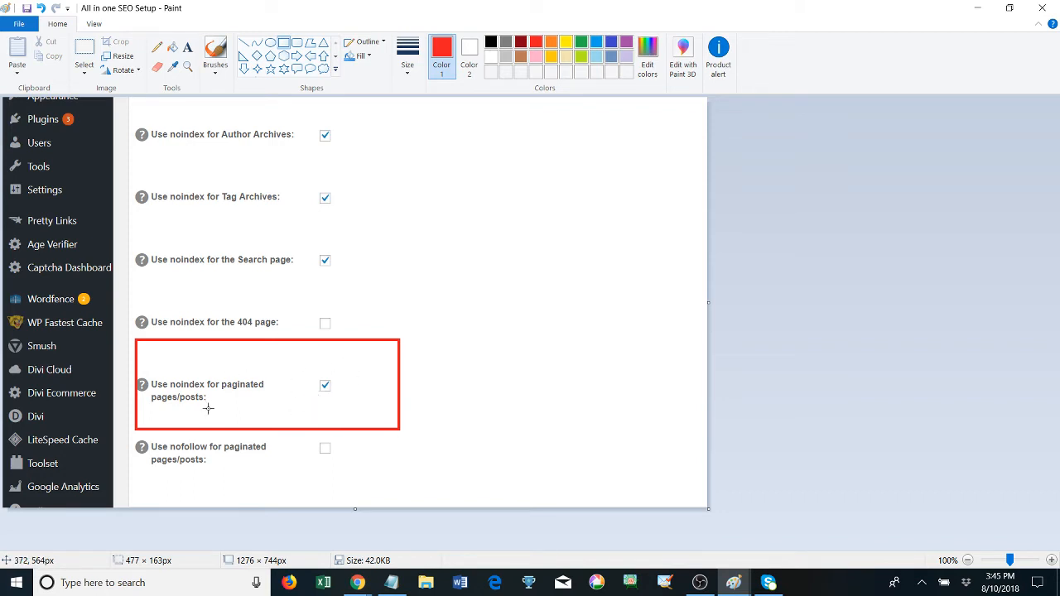
{"action": "mouse_move", "coordinate": [334, 413]}
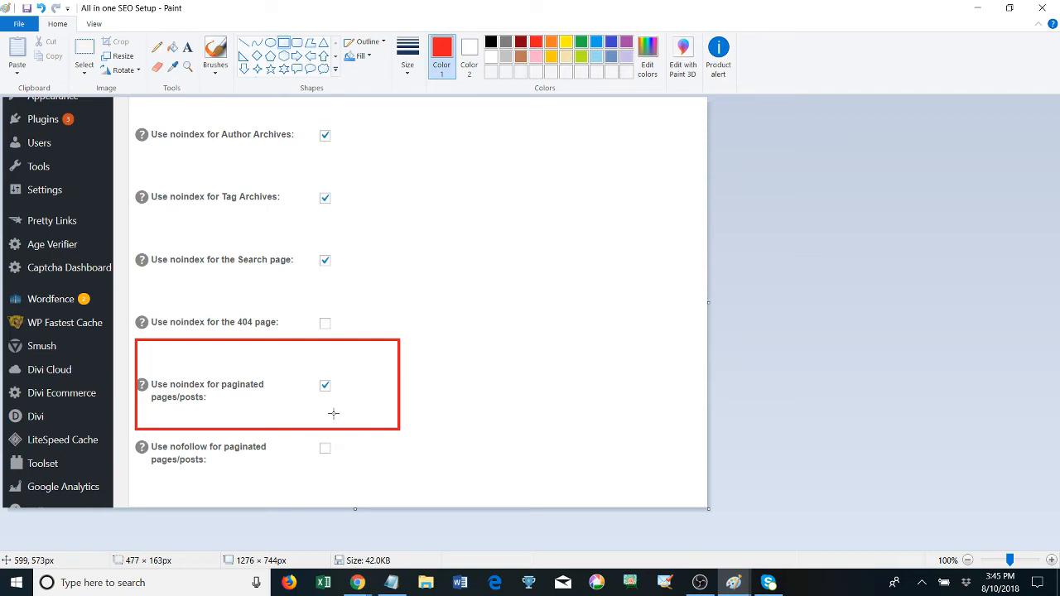
{"action": "mouse_move", "coordinate": [723, 553]}
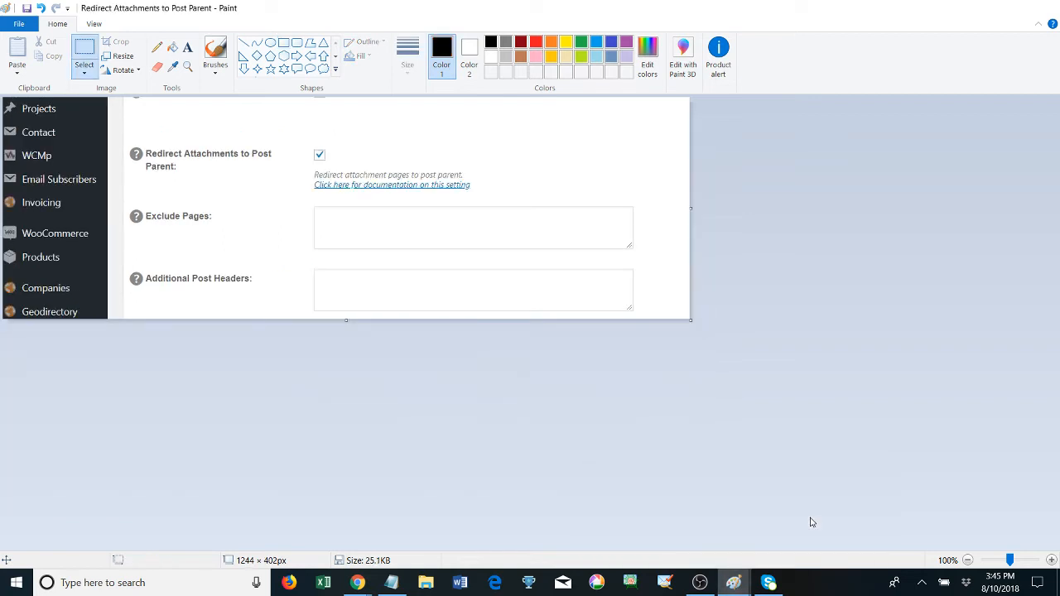
{"action": "mouse_move", "coordinate": [147, 176]}
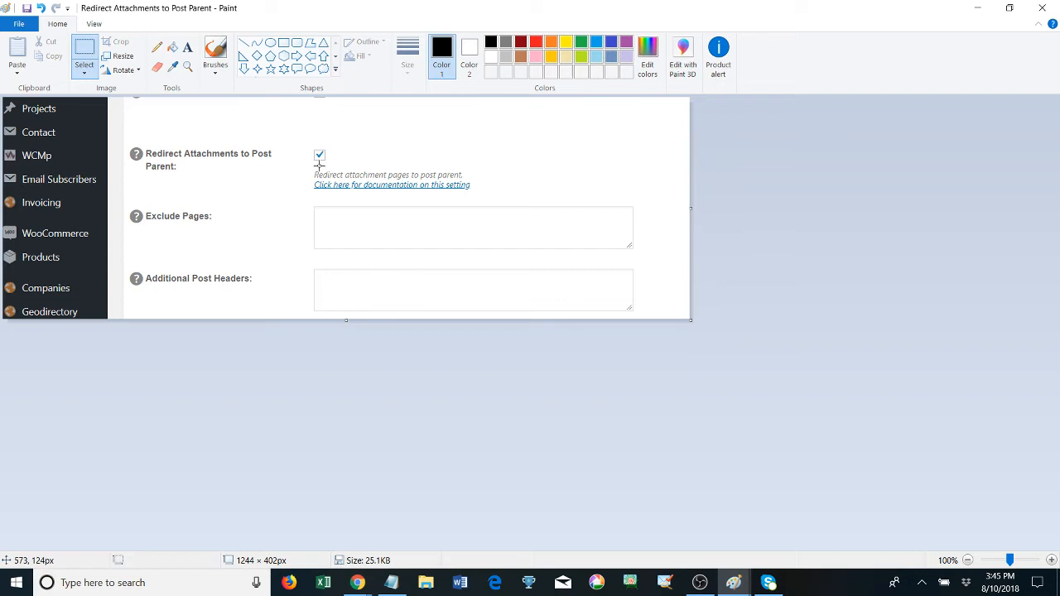
{"action": "mouse_move", "coordinate": [186, 167]}
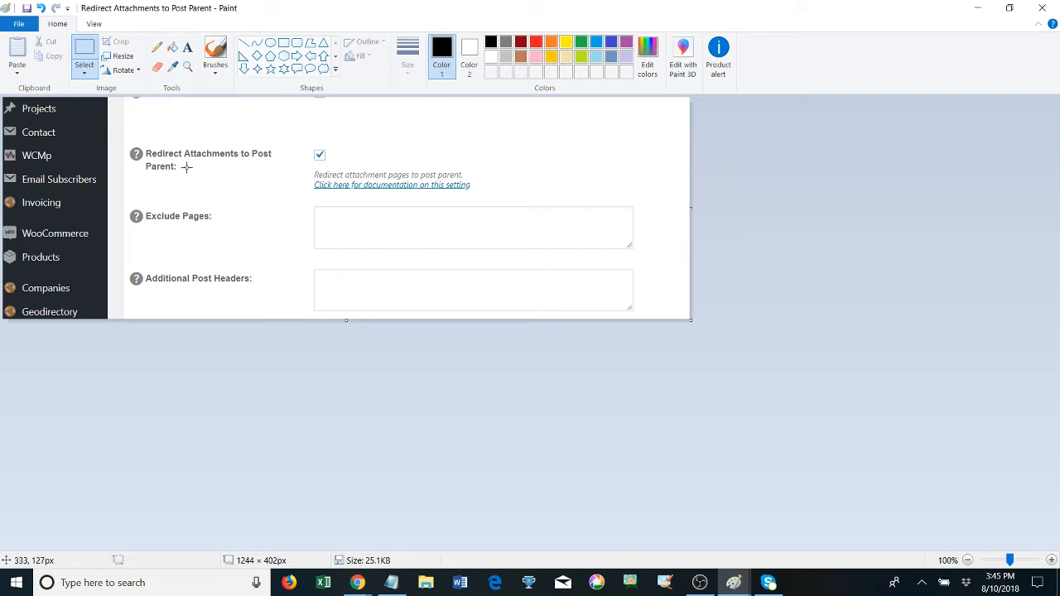
{"action": "mouse_move", "coordinate": [281, 193]}
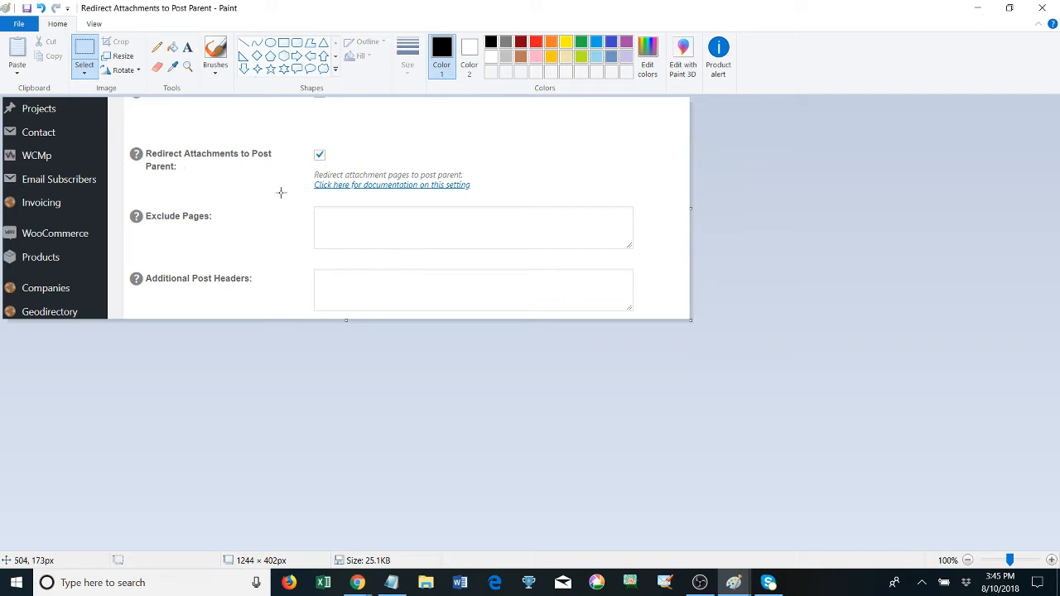
{"action": "mouse_move", "coordinate": [302, 222]}
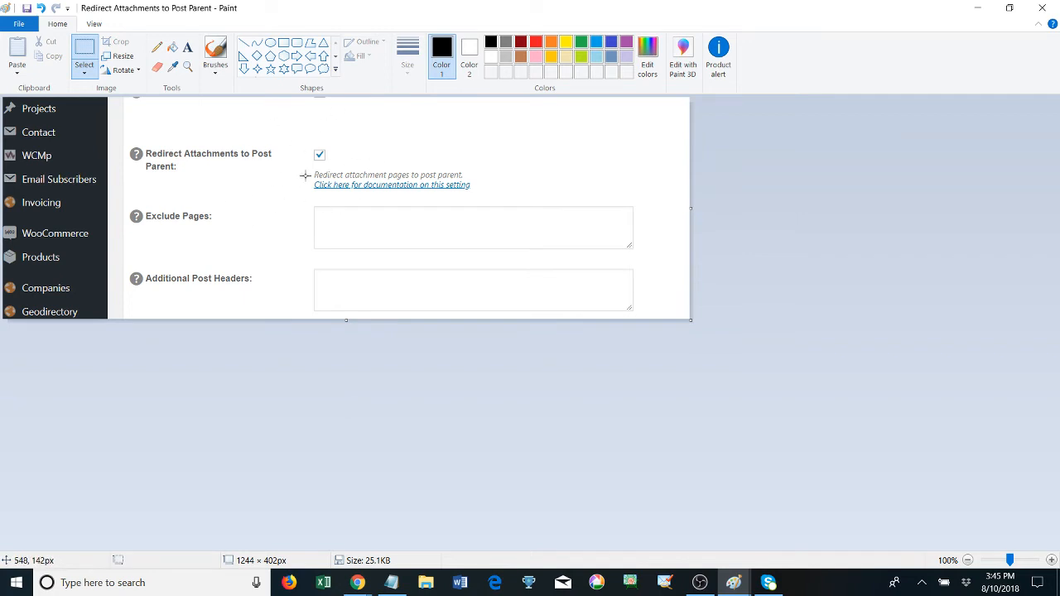
{"action": "mouse_move", "coordinate": [388, 252]}
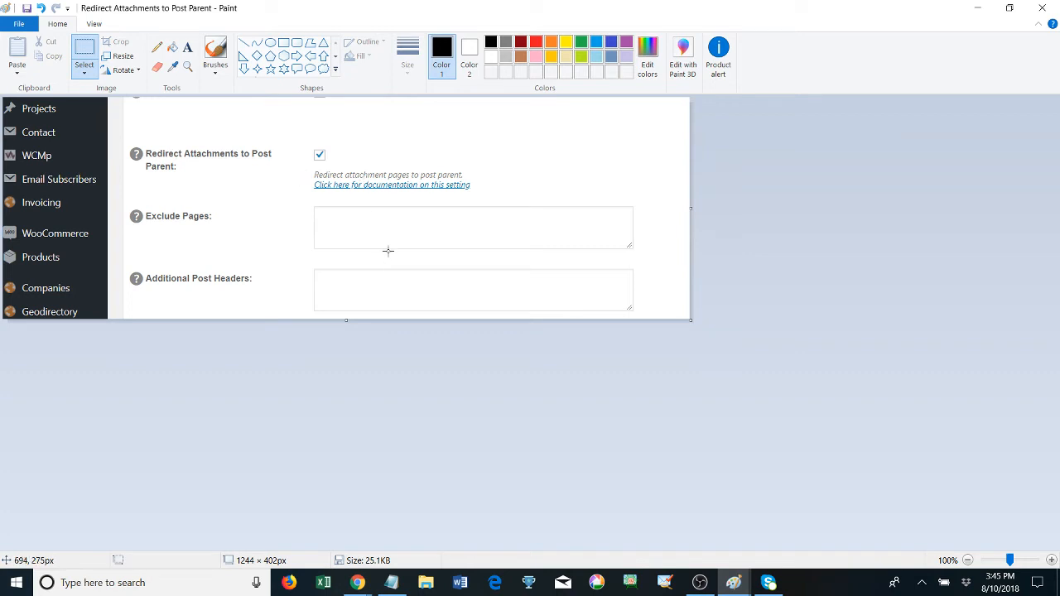
{"action": "mouse_move", "coordinate": [276, 235]}
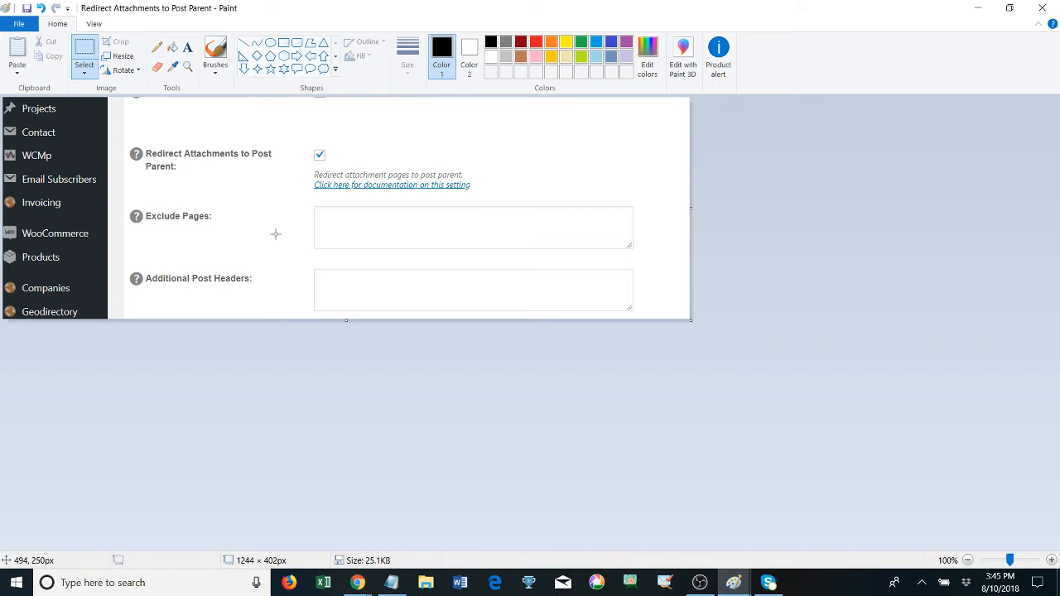
{"action": "mouse_move", "coordinate": [347, 180]}
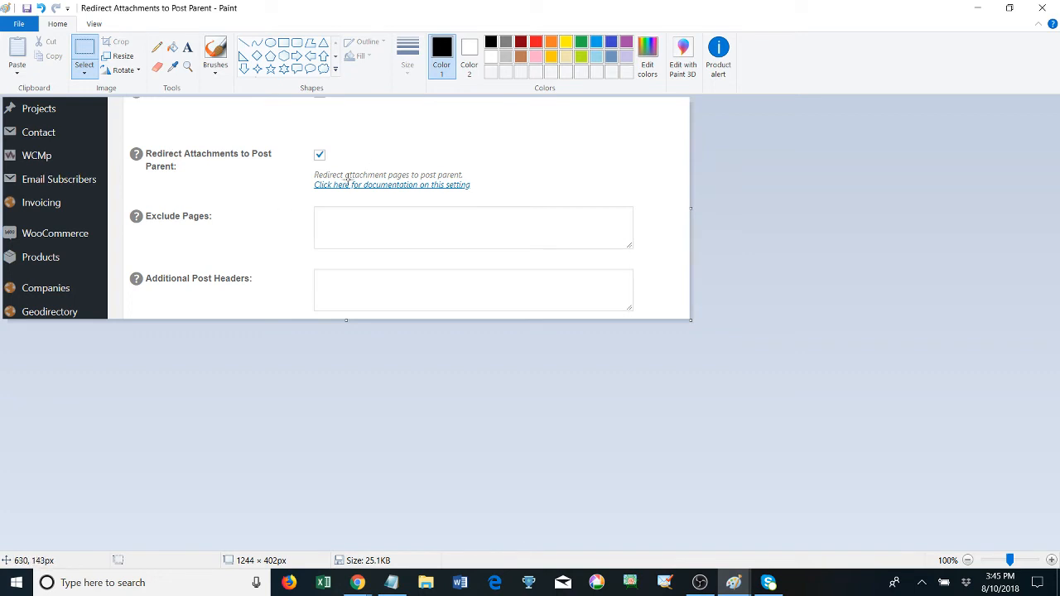
{"action": "mouse_move", "coordinate": [401, 180]}
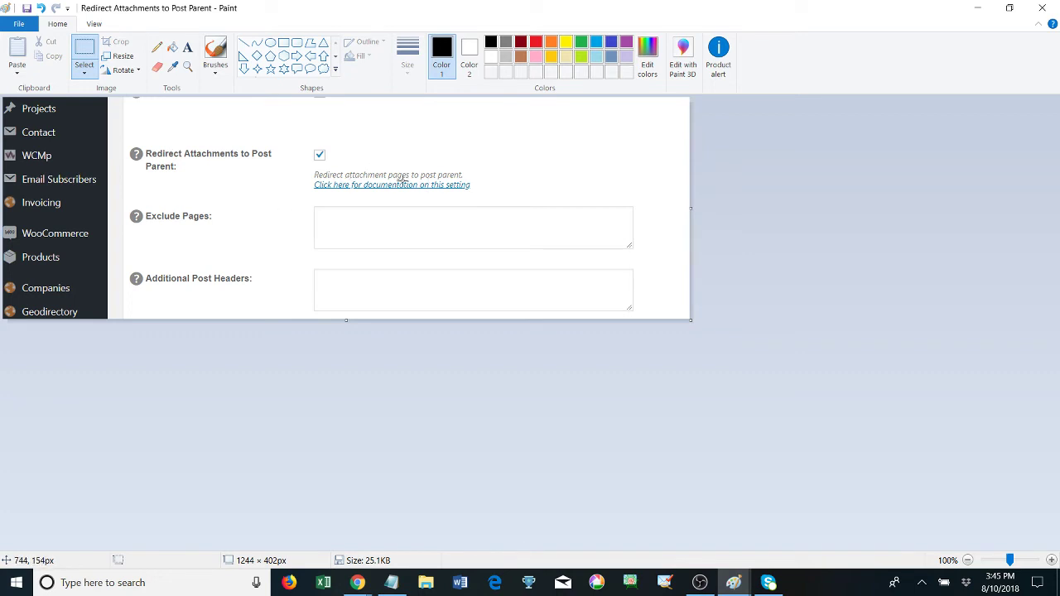
{"action": "mouse_move", "coordinate": [350, 160]}
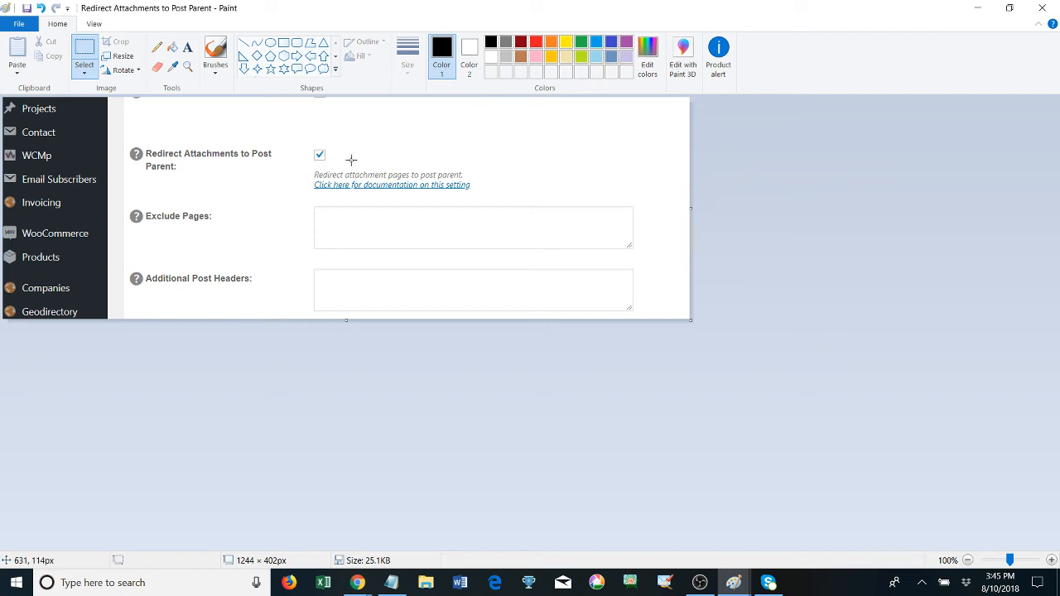
{"action": "mouse_move", "coordinate": [342, 150]}
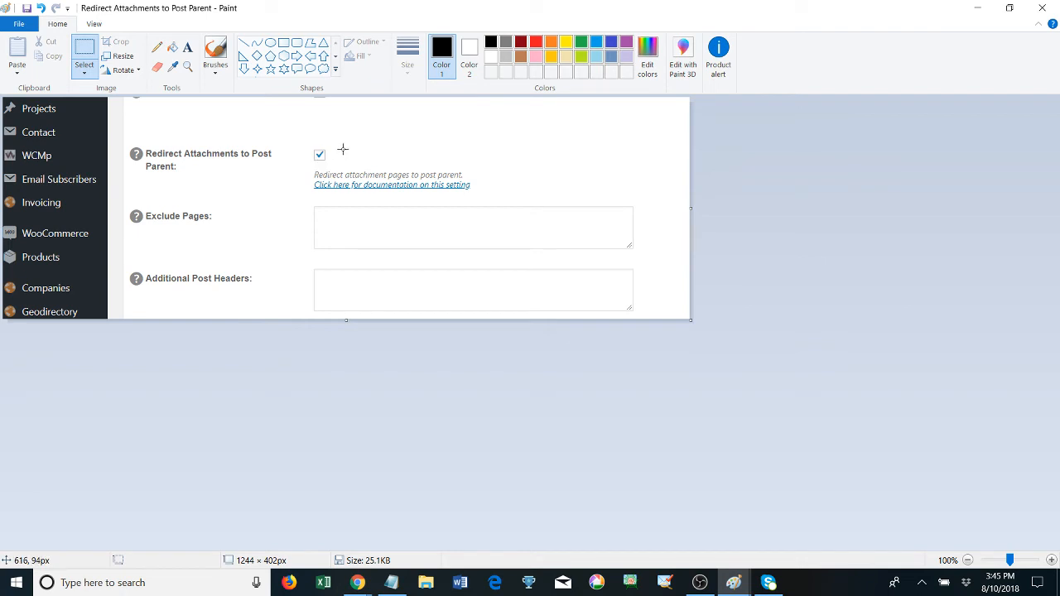
{"action": "mouse_move", "coordinate": [241, 185]}
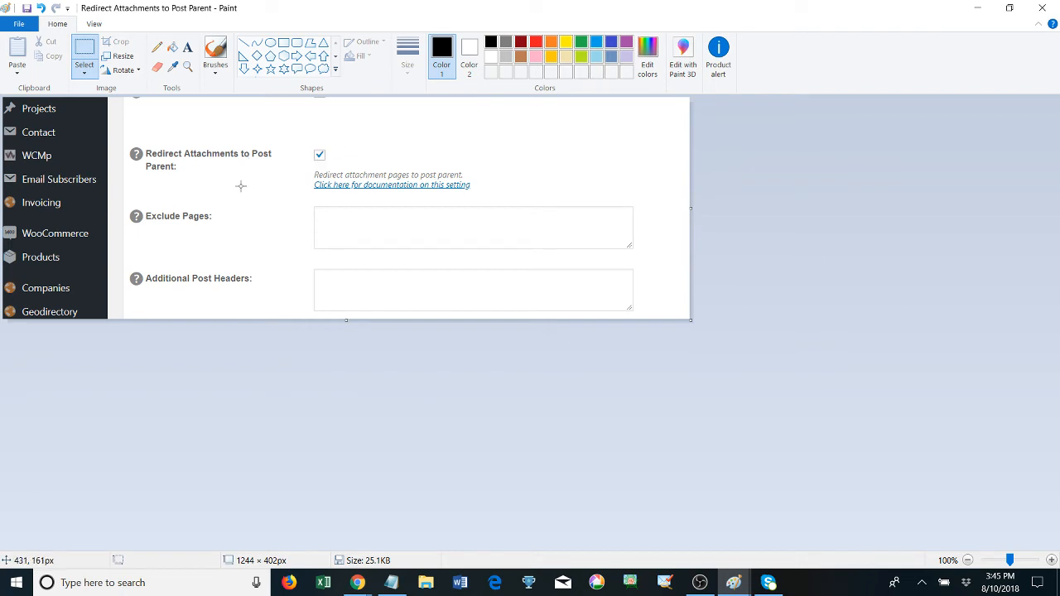
{"action": "mouse_move", "coordinate": [302, 190]}
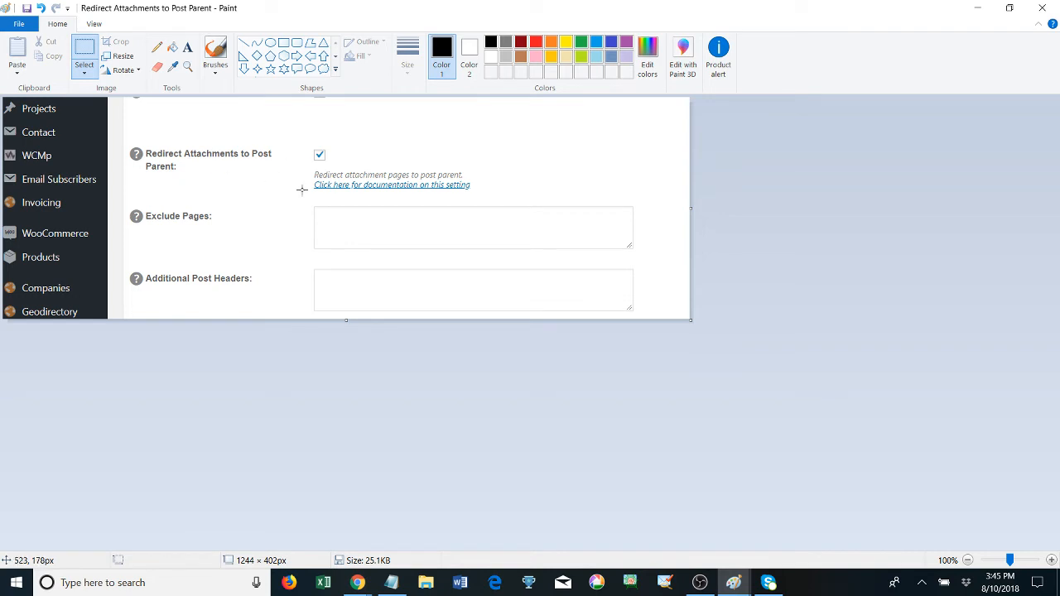
{"action": "mouse_move", "coordinate": [329, 174]}
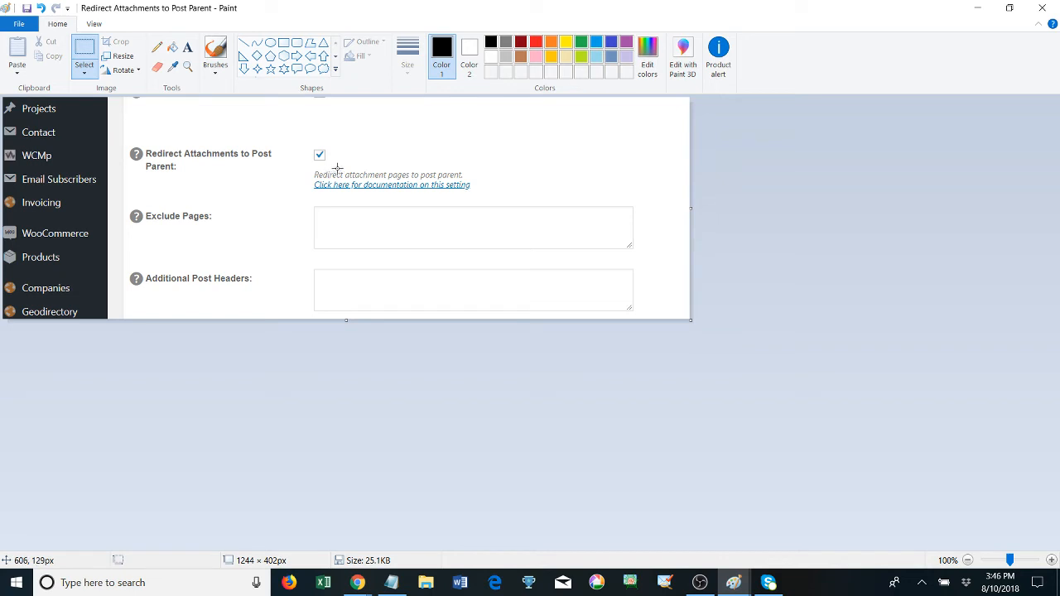
{"action": "mouse_move", "coordinate": [289, 201]}
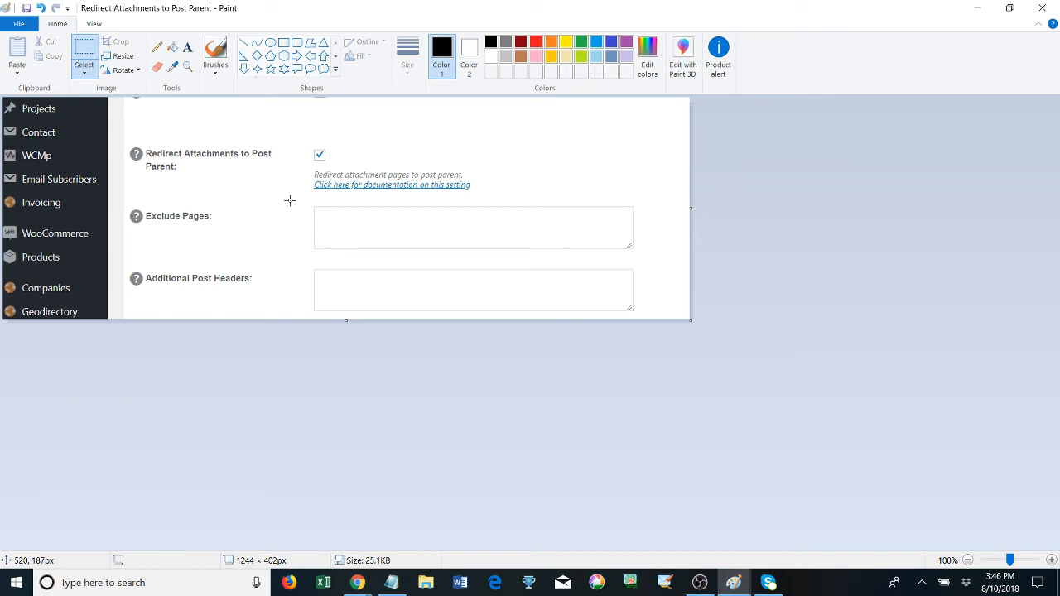
{"action": "mouse_move", "coordinate": [303, 198]}
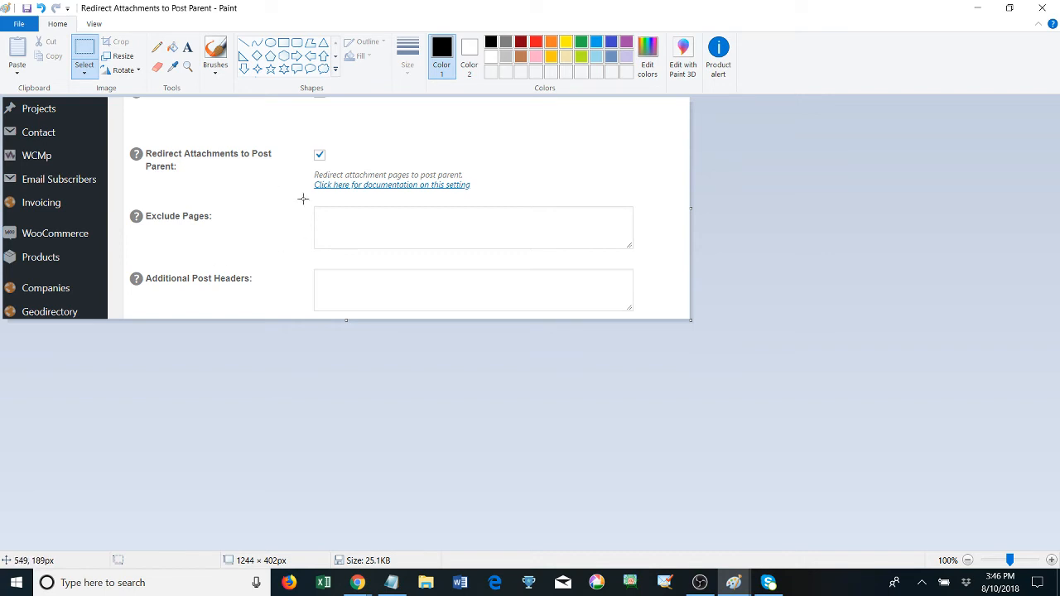
{"action": "mouse_move", "coordinate": [296, 217]}
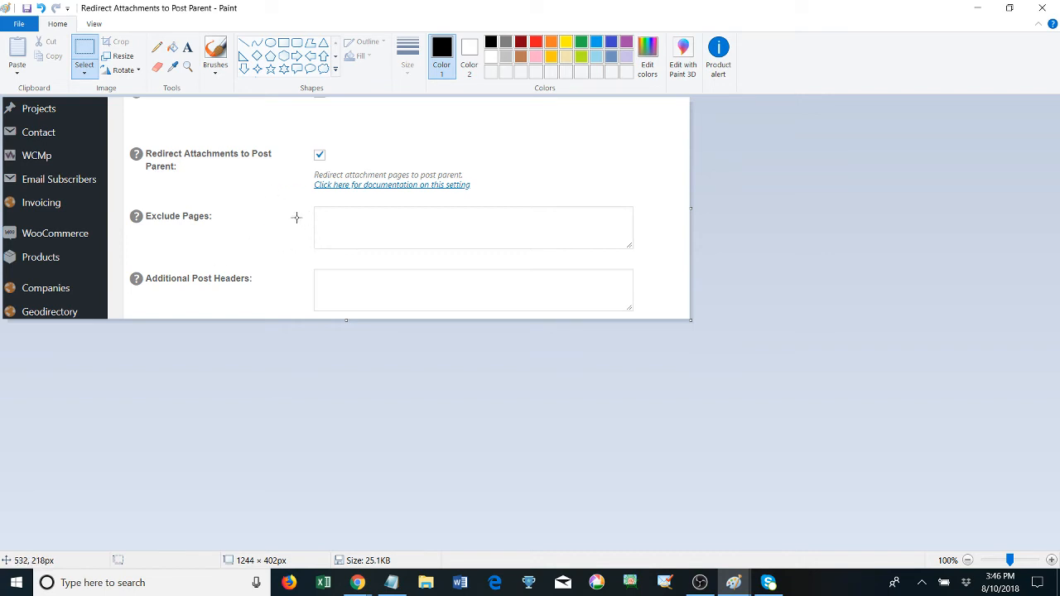
{"action": "mouse_move", "coordinate": [284, 250]}
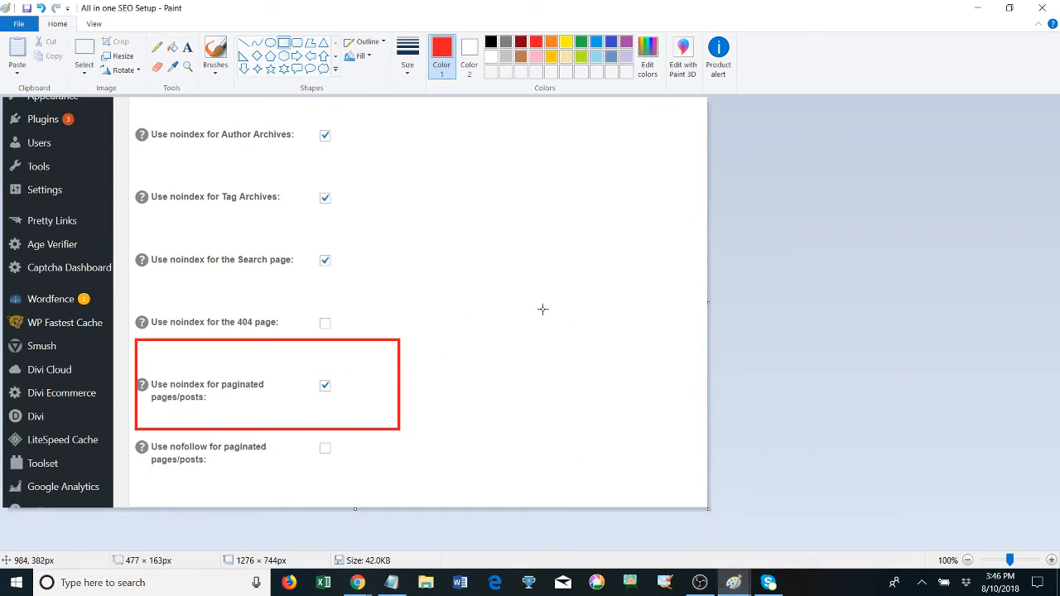
{"action": "mouse_move", "coordinate": [509, 305]}
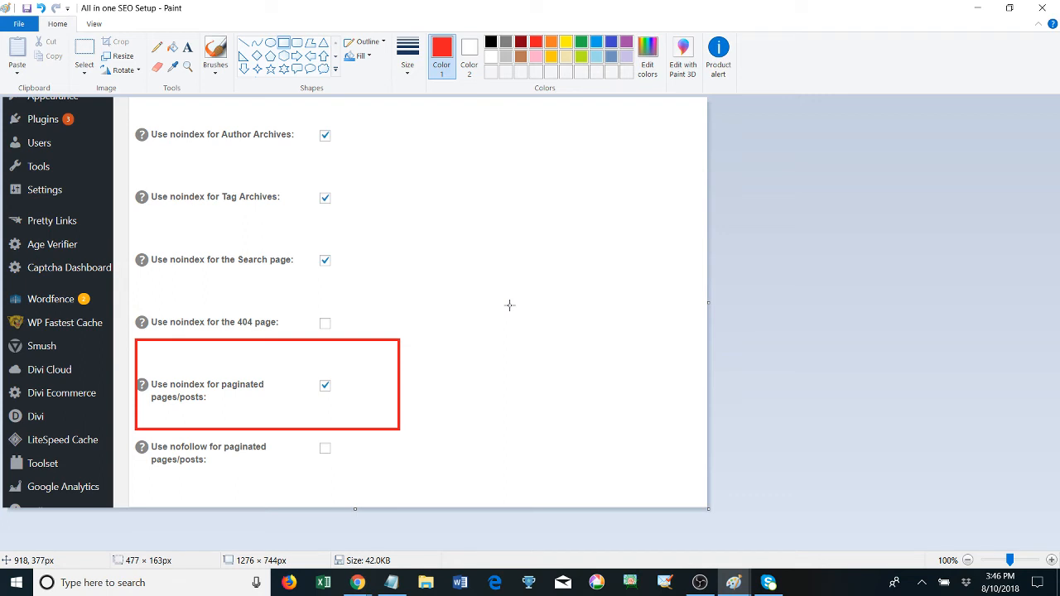
{"action": "mouse_move", "coordinate": [563, 310]}
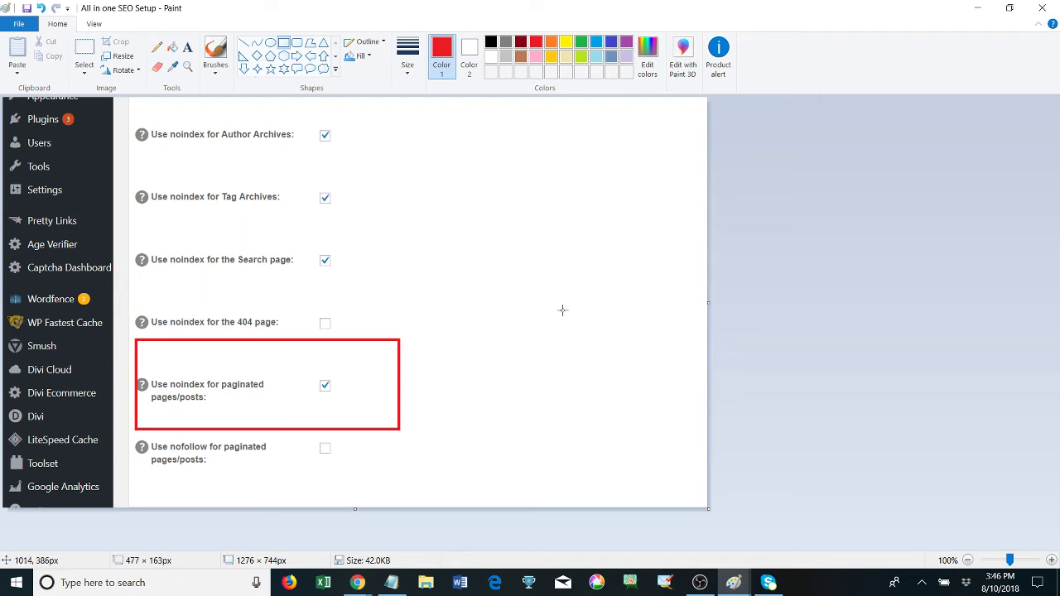
{"action": "mouse_move", "coordinate": [379, 410]}
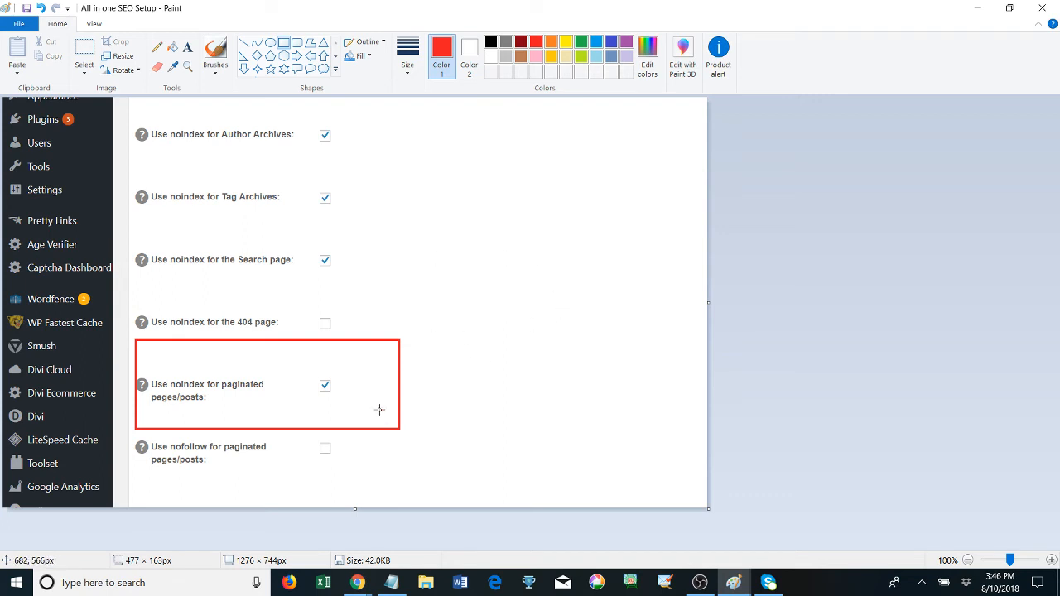
{"action": "mouse_move", "coordinate": [380, 393]}
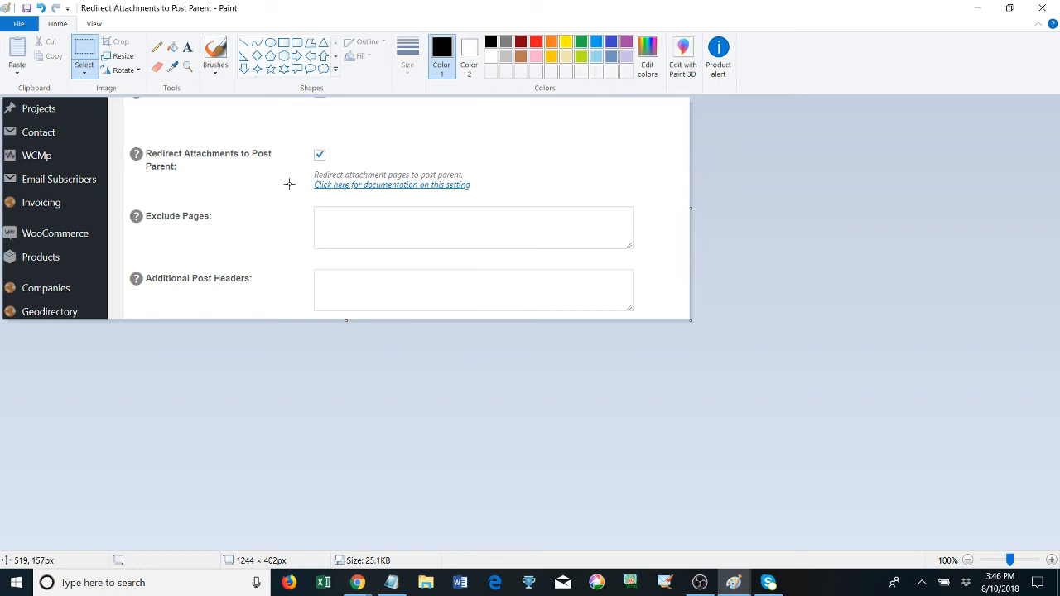
{"action": "mouse_move", "coordinate": [337, 205]}
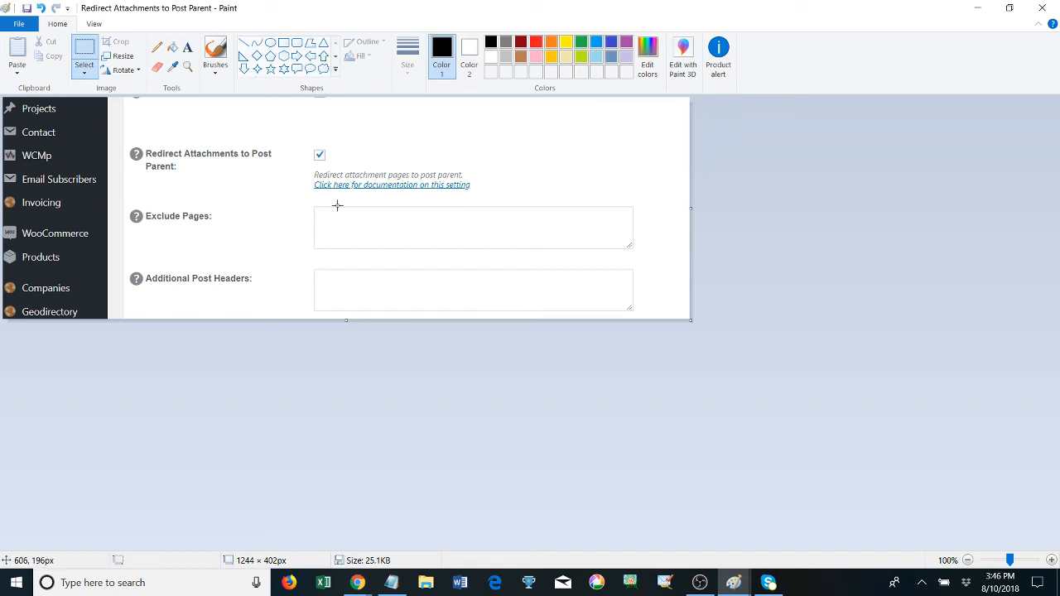
{"action": "mouse_move", "coordinate": [336, 216]}
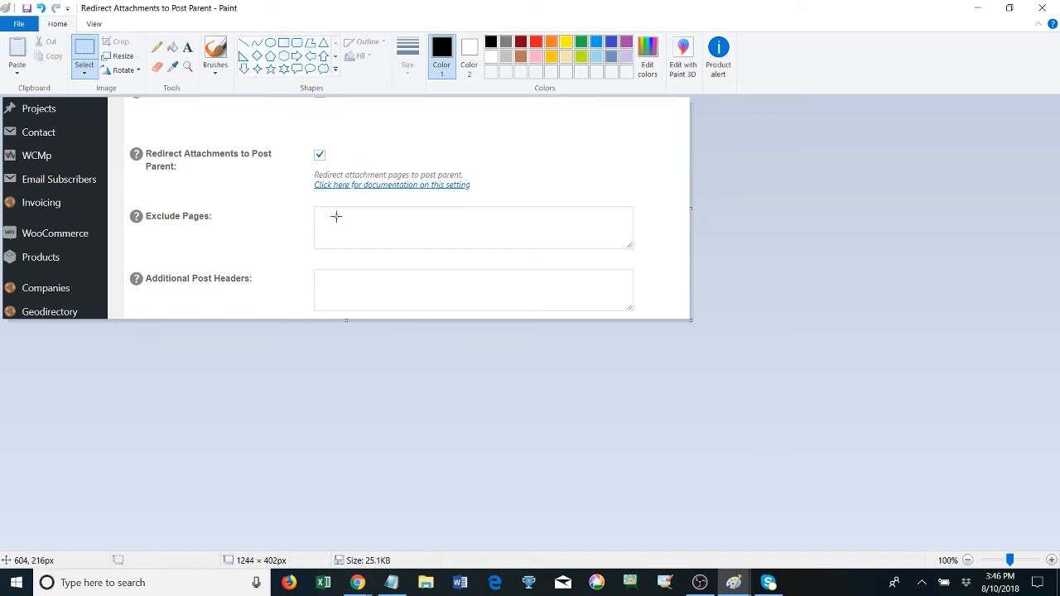
{"action": "mouse_move", "coordinate": [336, 216]}
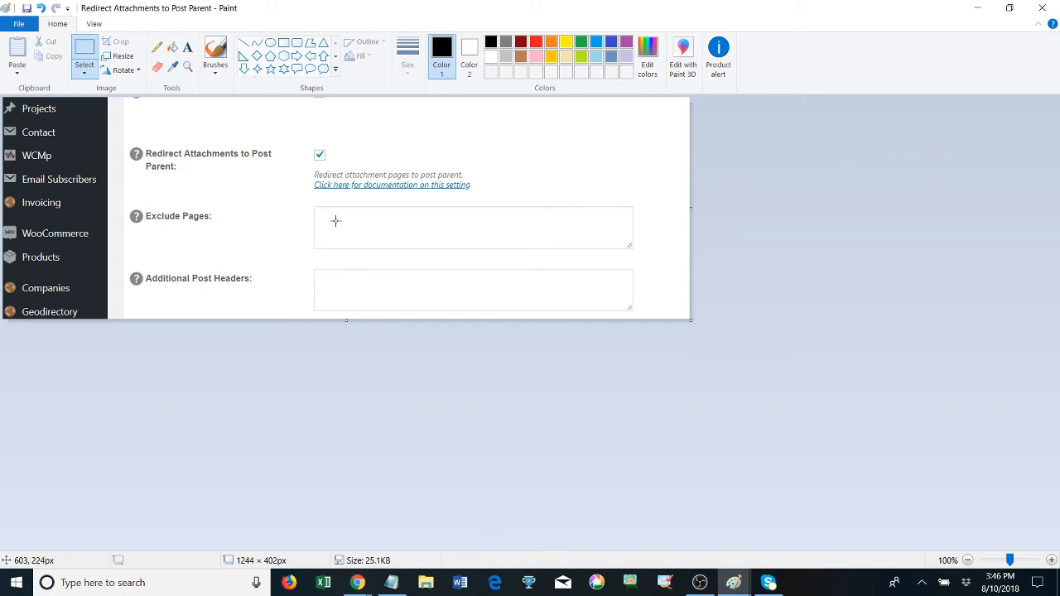
{"action": "mouse_move", "coordinate": [335, 221]}
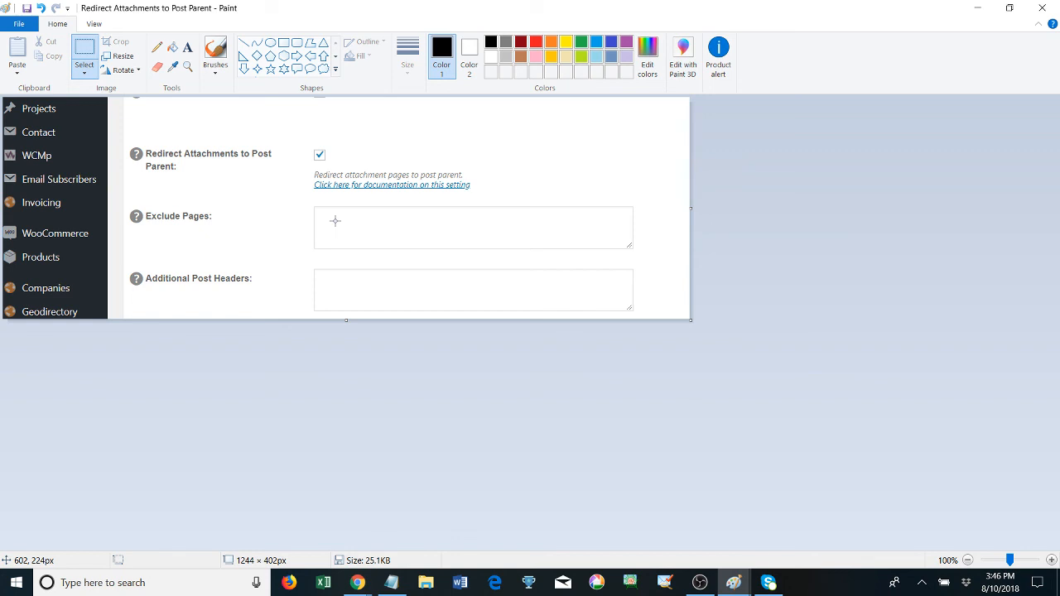
{"action": "mouse_move", "coordinate": [427, 241]}
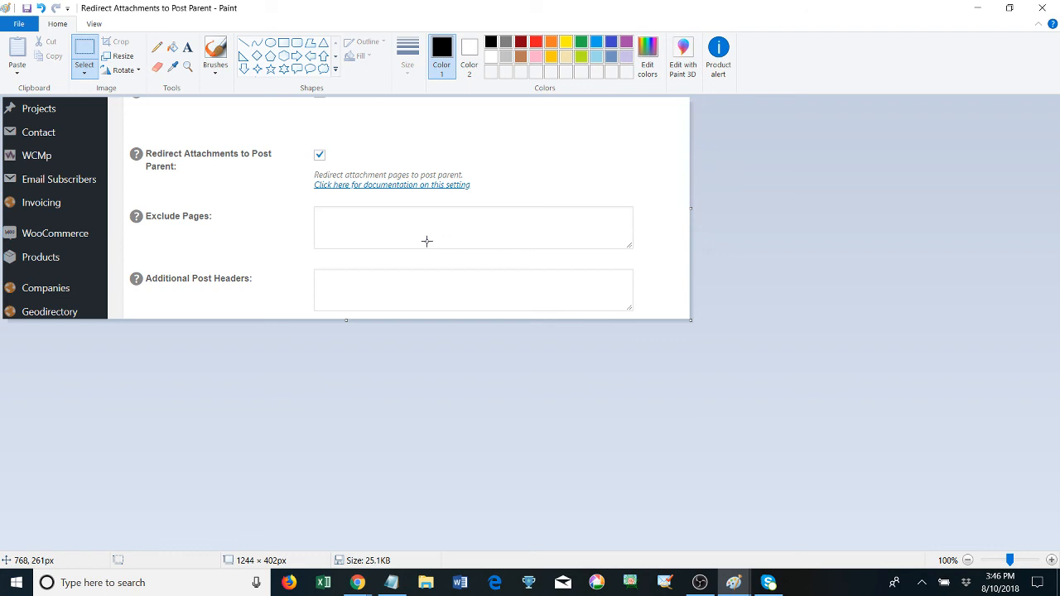
{"action": "mouse_move", "coordinate": [507, 221]}
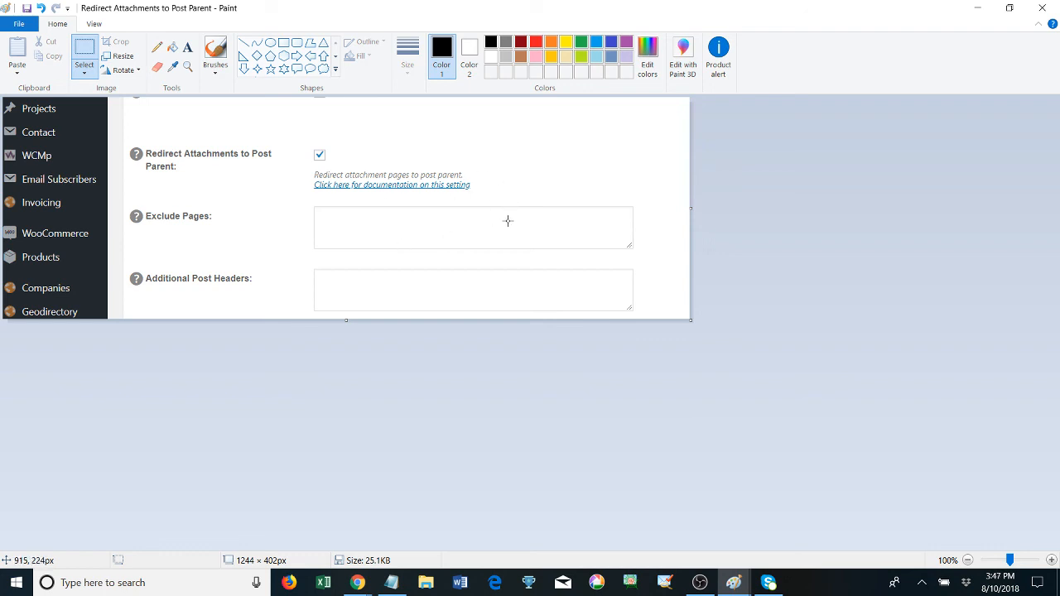
{"action": "mouse_move", "coordinate": [708, 198]}
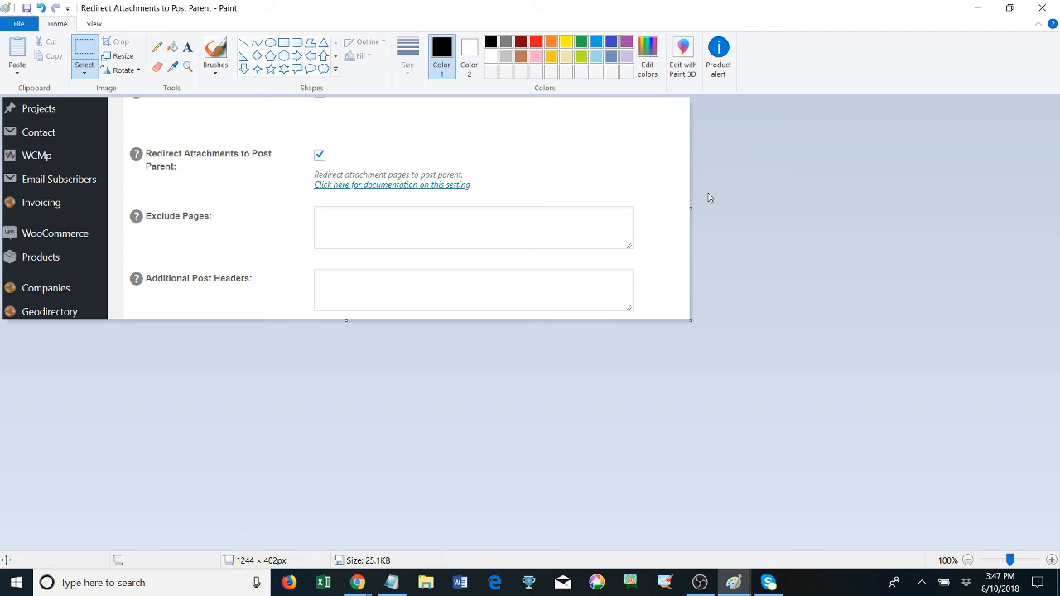